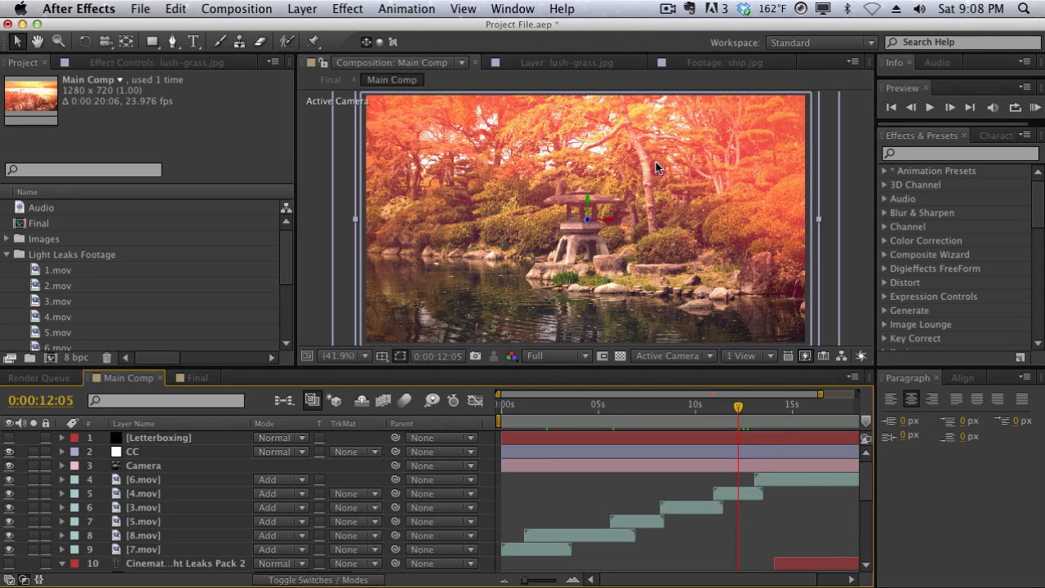
mouse_move(658, 159)
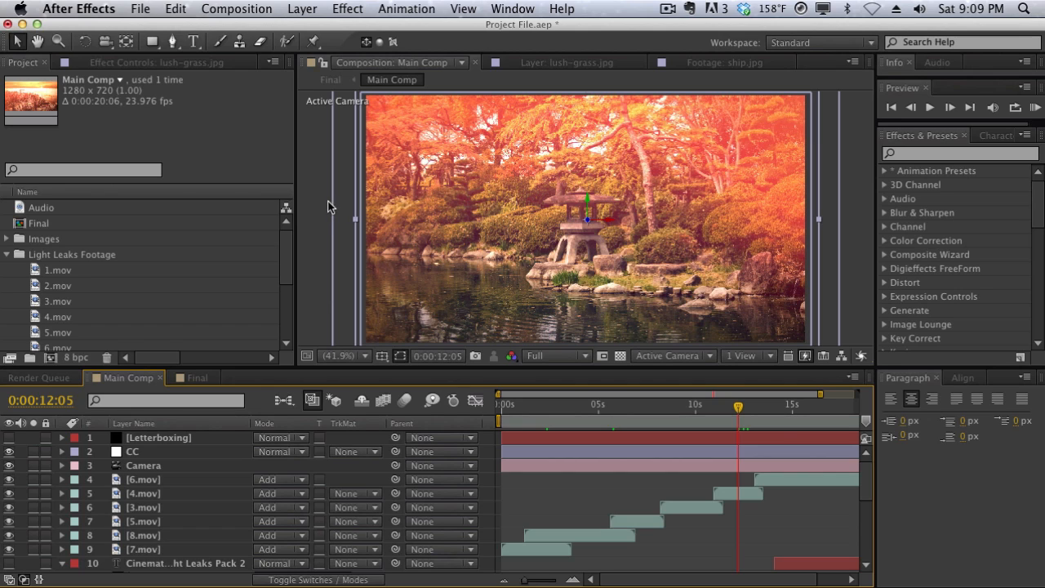
mouse_move(133, 243)
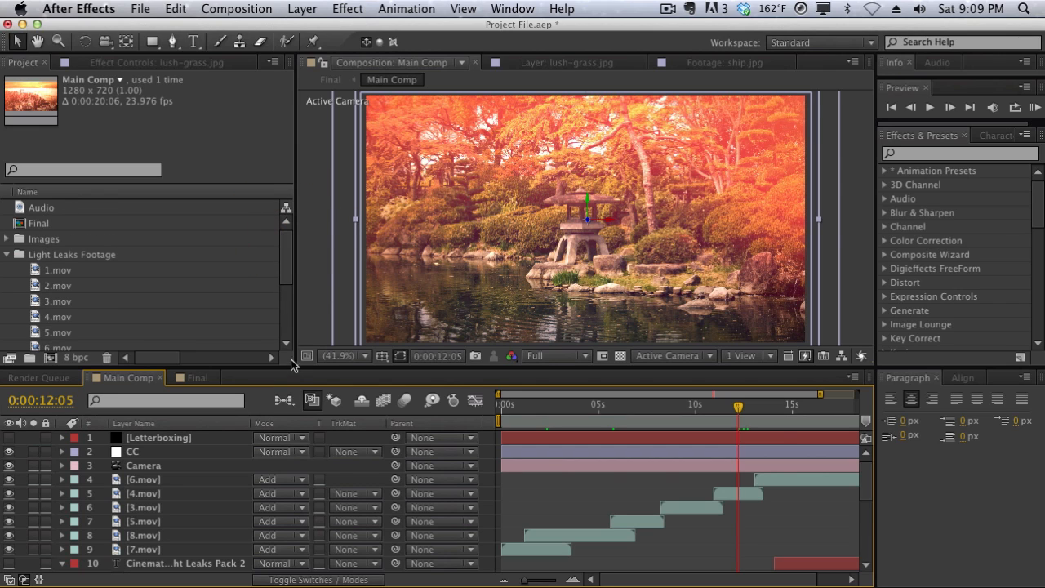
Show the Render Queue and scroll through the queued Main Comp items set to Lossless.
left_click(40, 377)
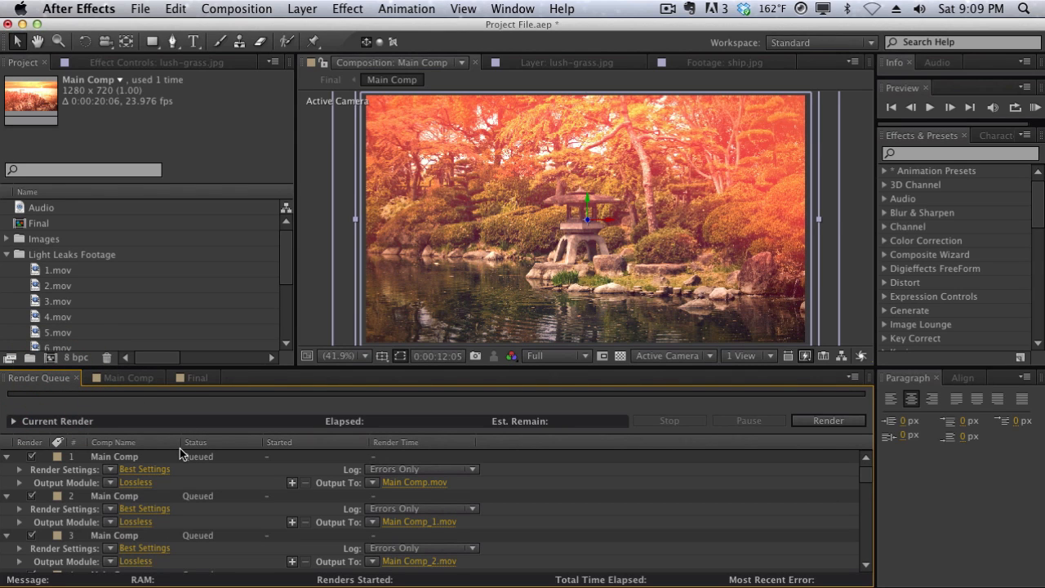
mouse_move(130, 454)
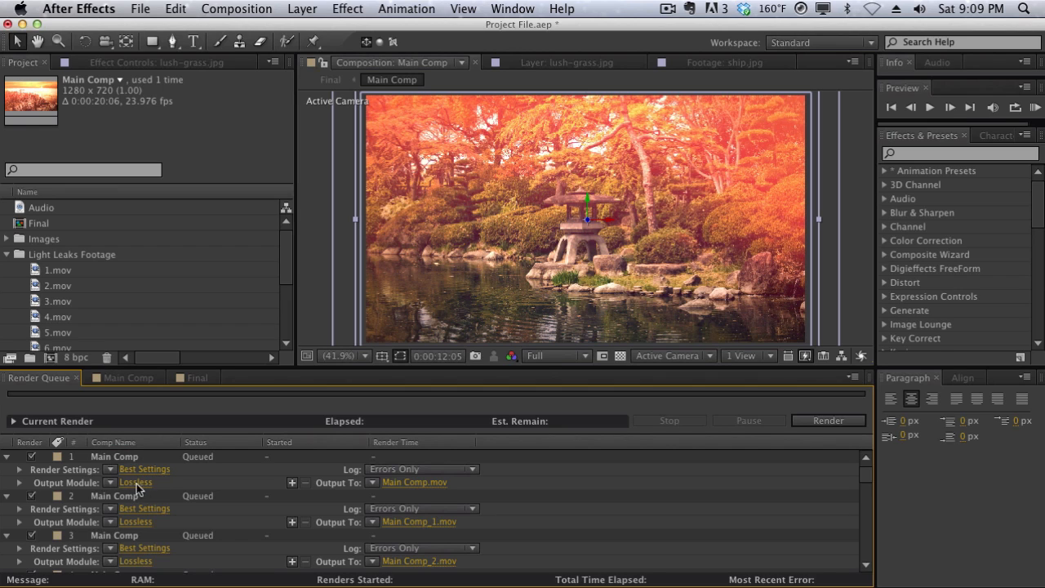
scroll("down", 3)
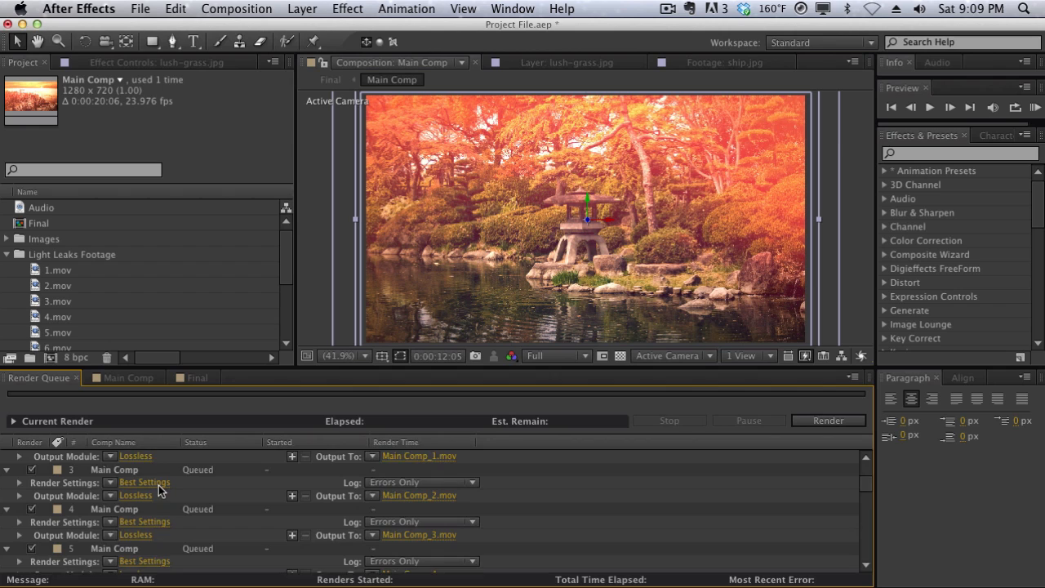
scroll("down", 3)
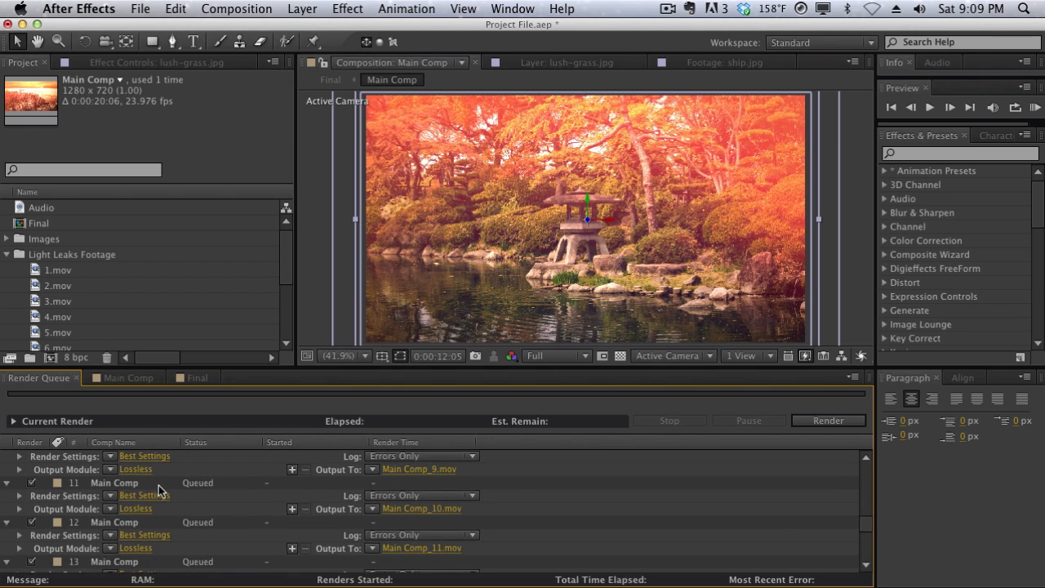
scroll("up", 3)
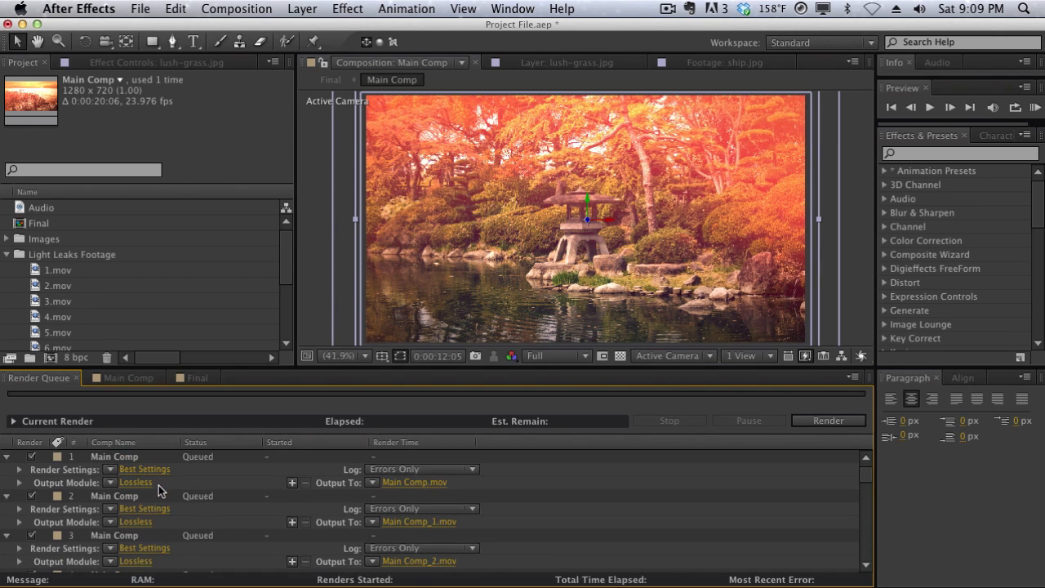
mouse_move(87, 496)
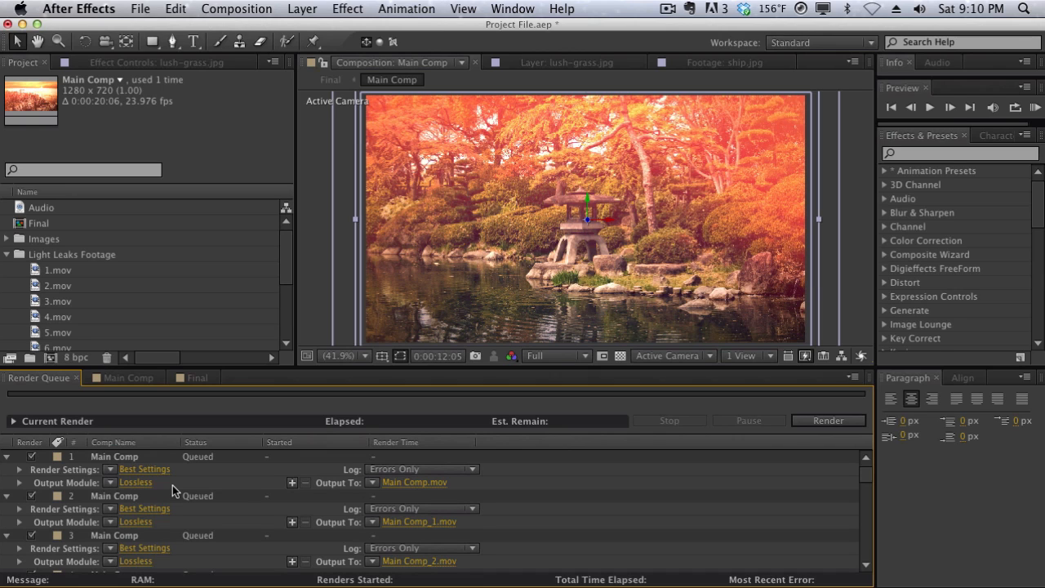
mouse_move(197, 488)
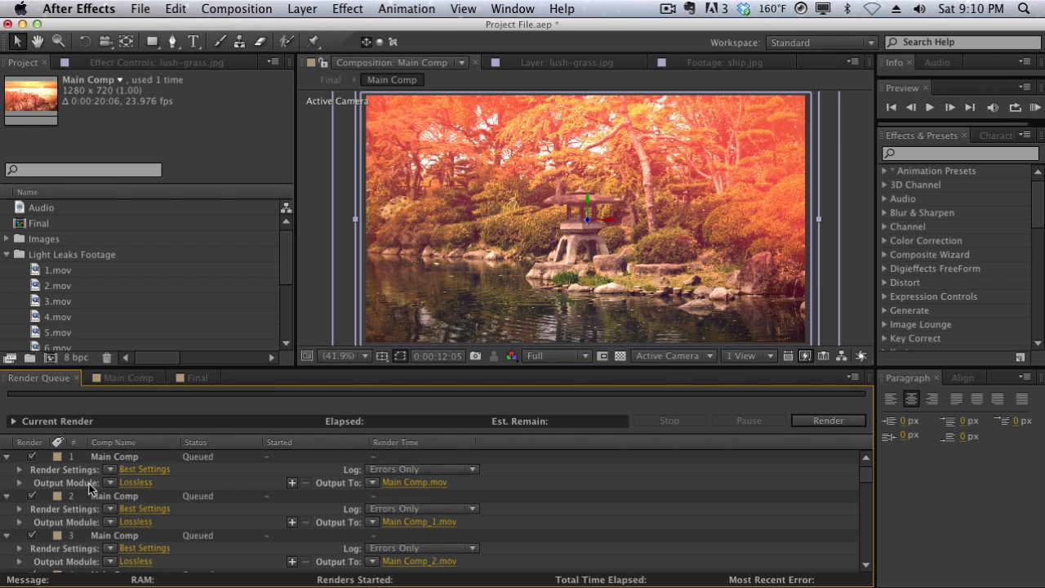
mouse_move(155, 483)
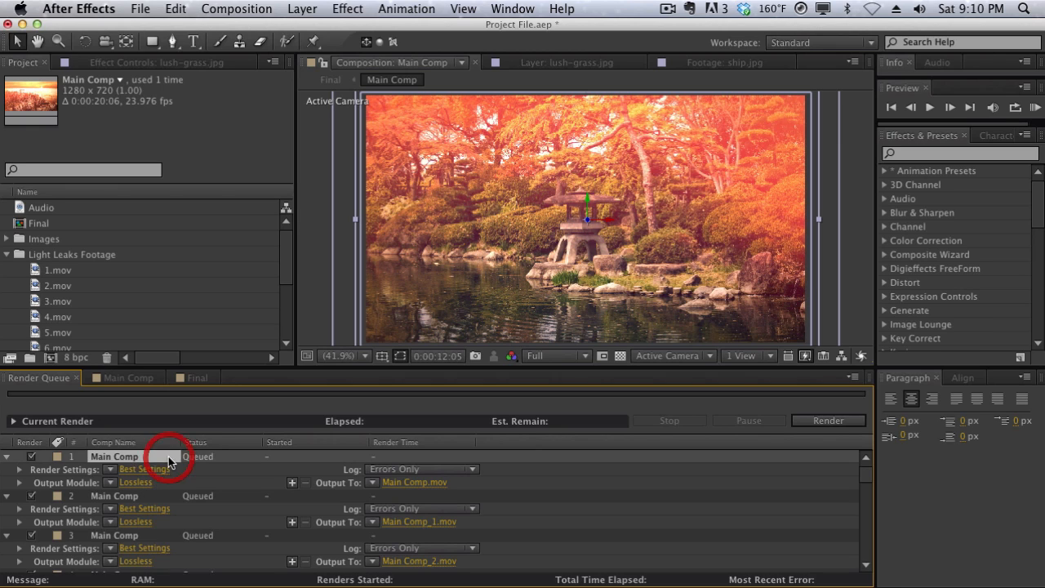
Switch item 1's Lossless output module to QuickTime with the Photo - JPEG video codec.
scroll("down", 3)
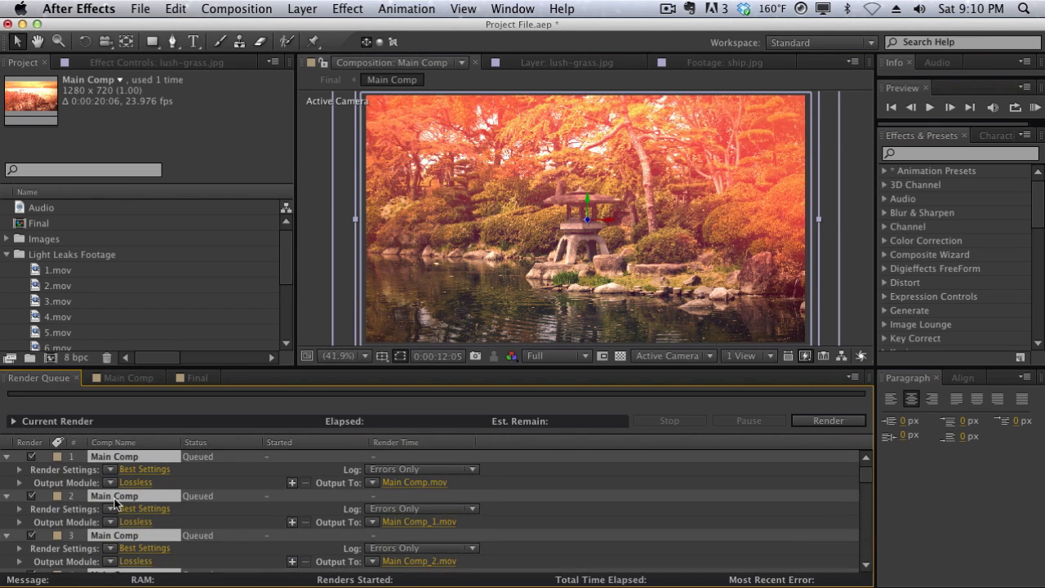
left_click(135, 481)
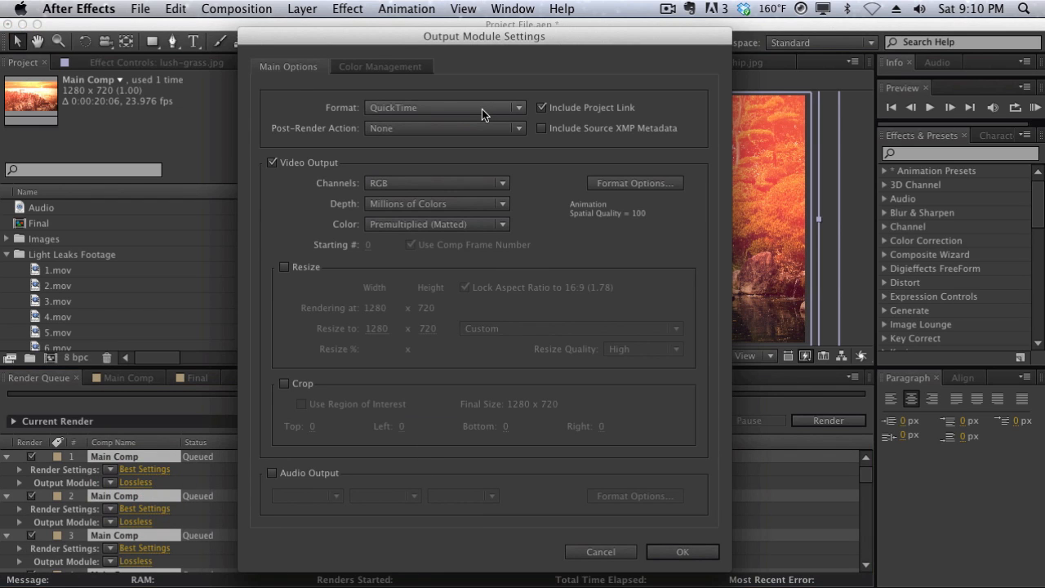
left_click(634, 182)
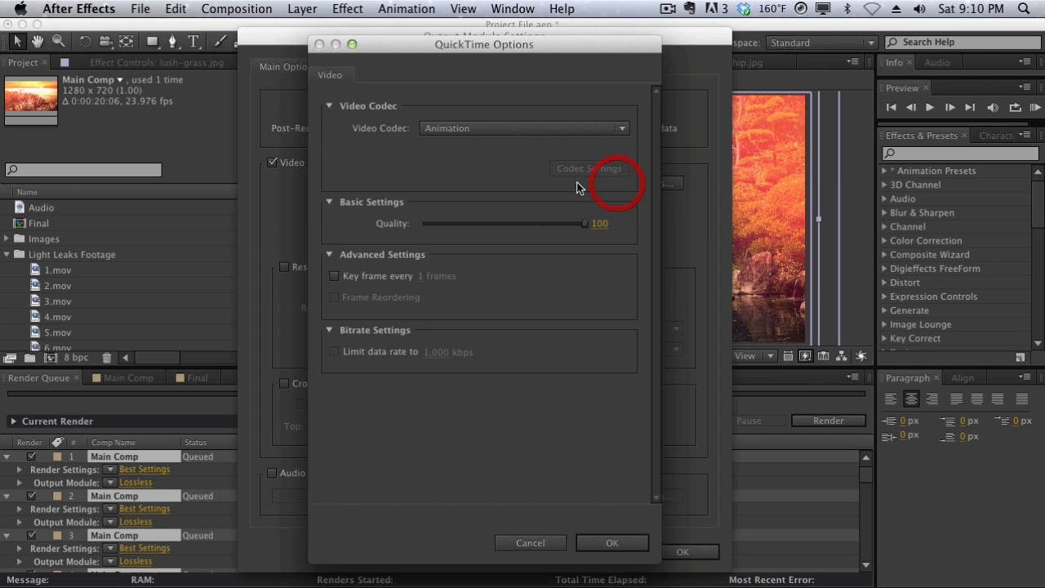
left_click(523, 128)
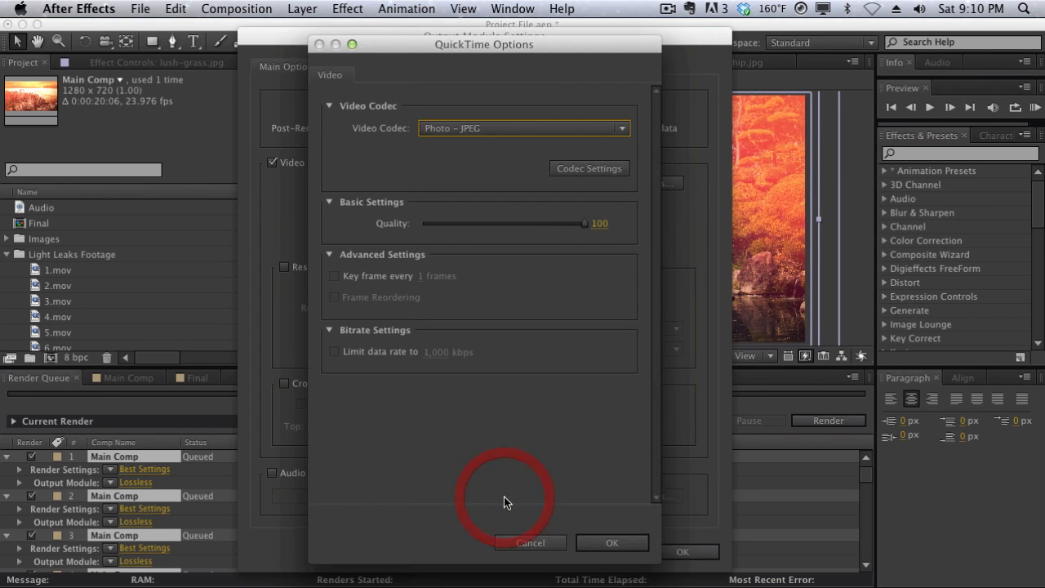
left_click(611, 542)
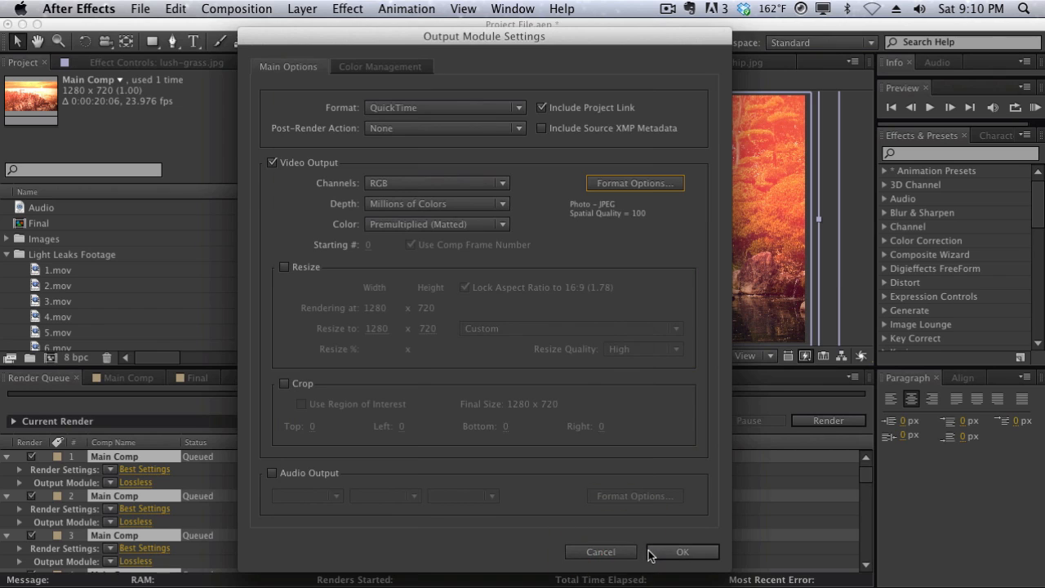
left_click(683, 552)
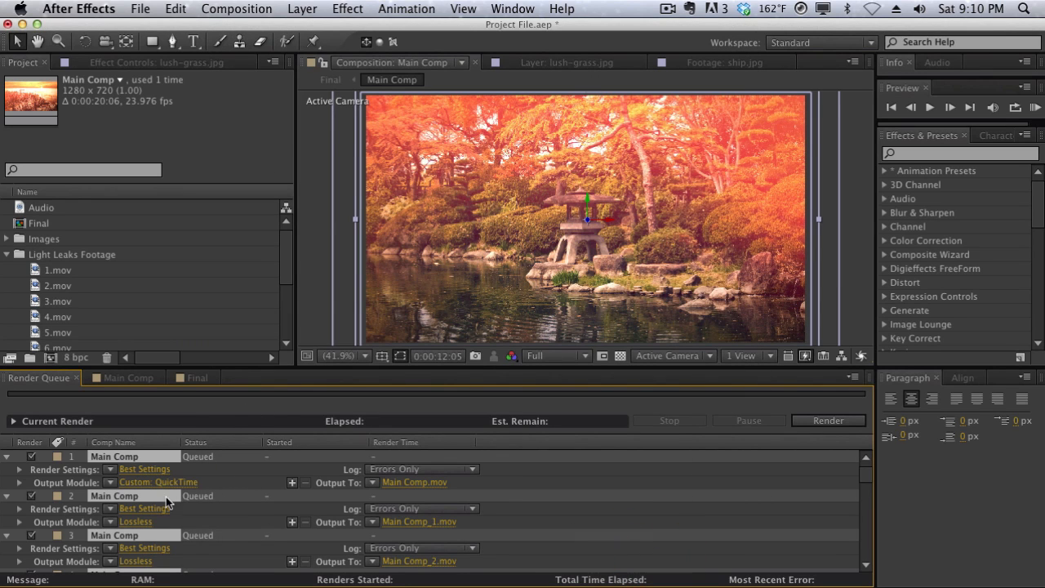
scroll("down", 3)
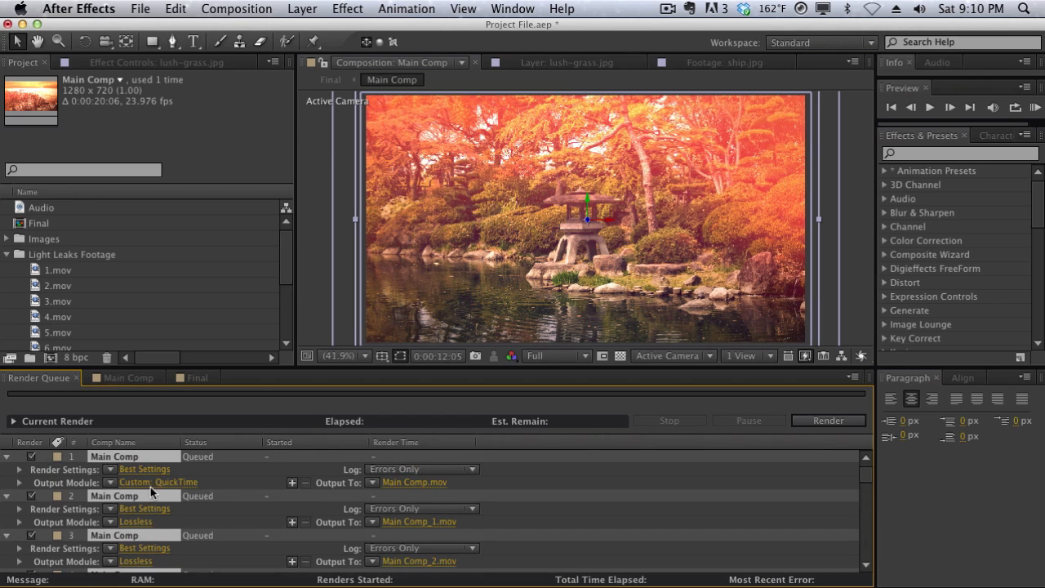
mouse_move(72, 486)
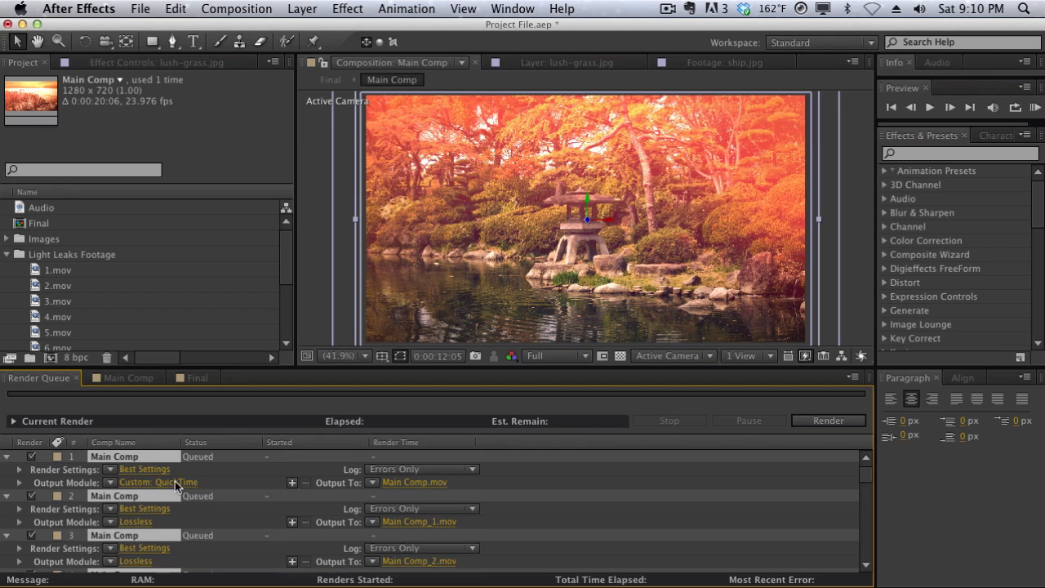
mouse_move(229, 485)
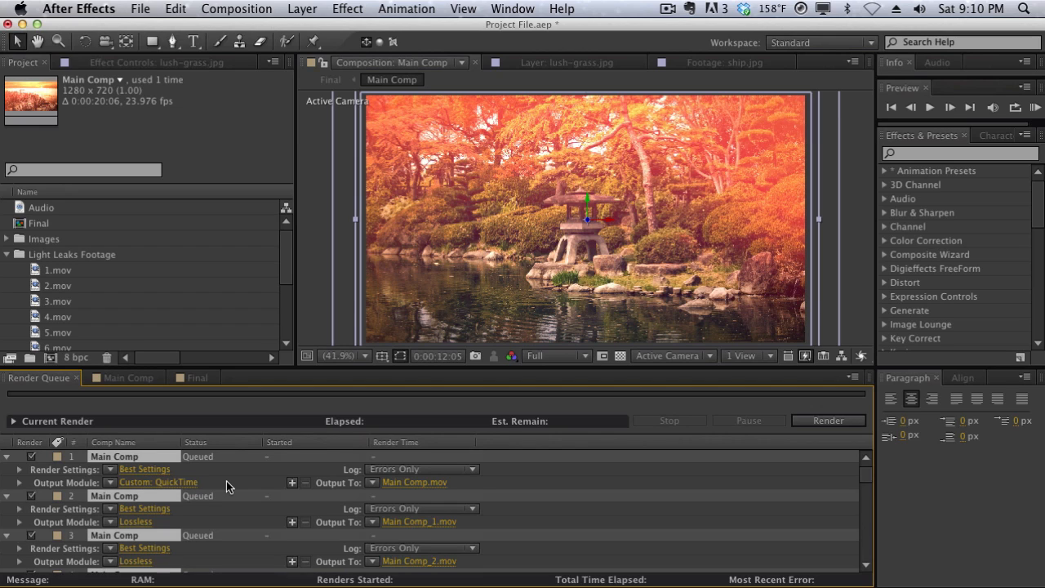
mouse_move(127, 496)
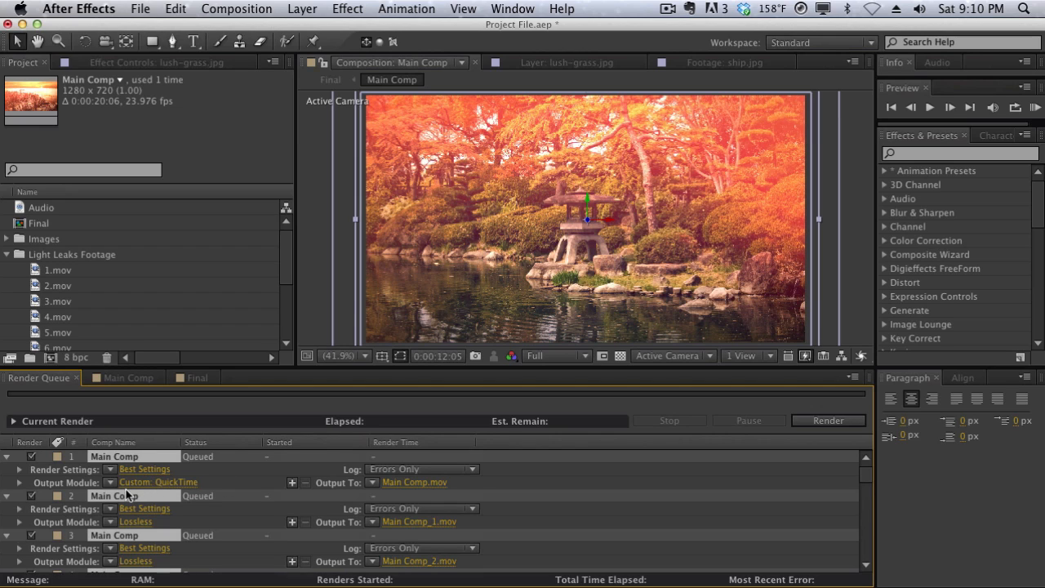
scroll("down", 3)
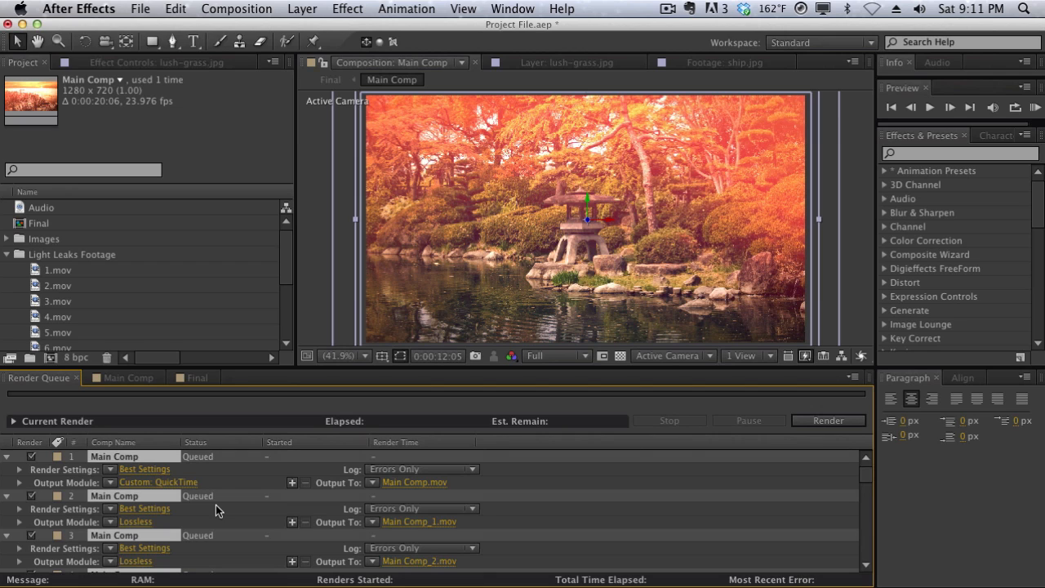
mouse_move(216, 481)
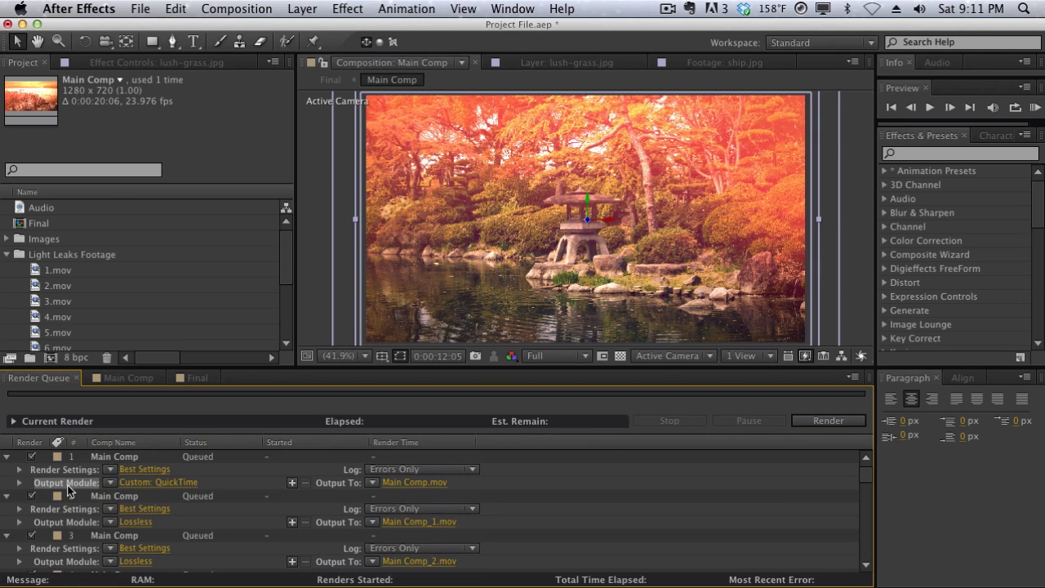
Set the second Main Comp item's video codec to Photo - JPEG and confirm.
scroll("down", 3)
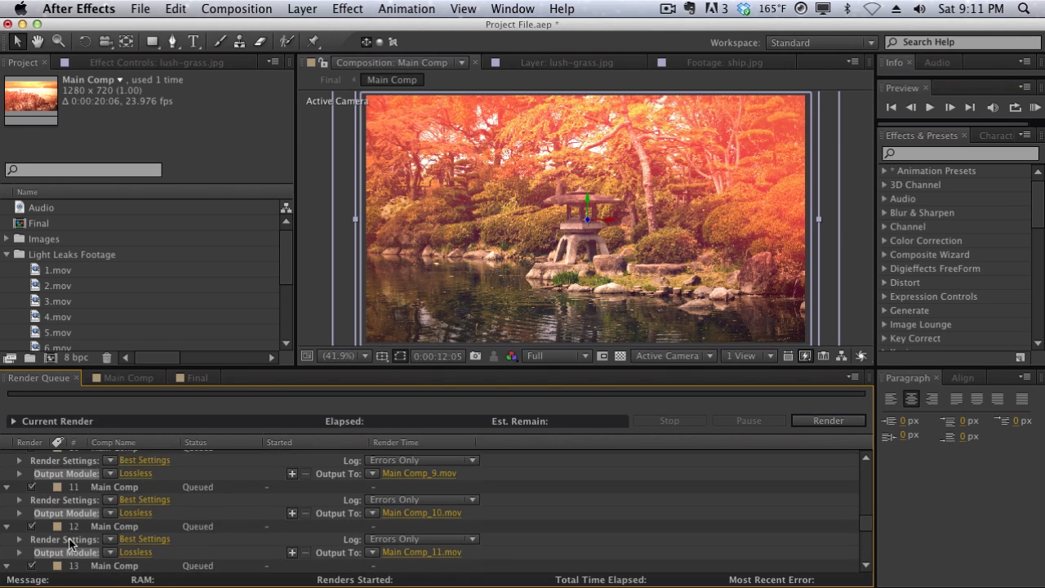
scroll("up", 3)
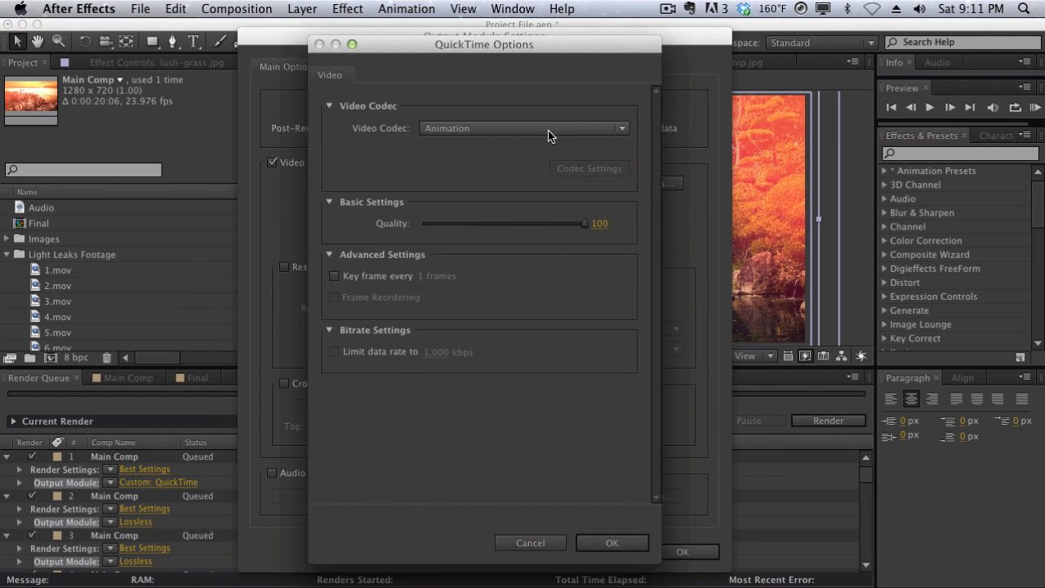
left_click(523, 128)
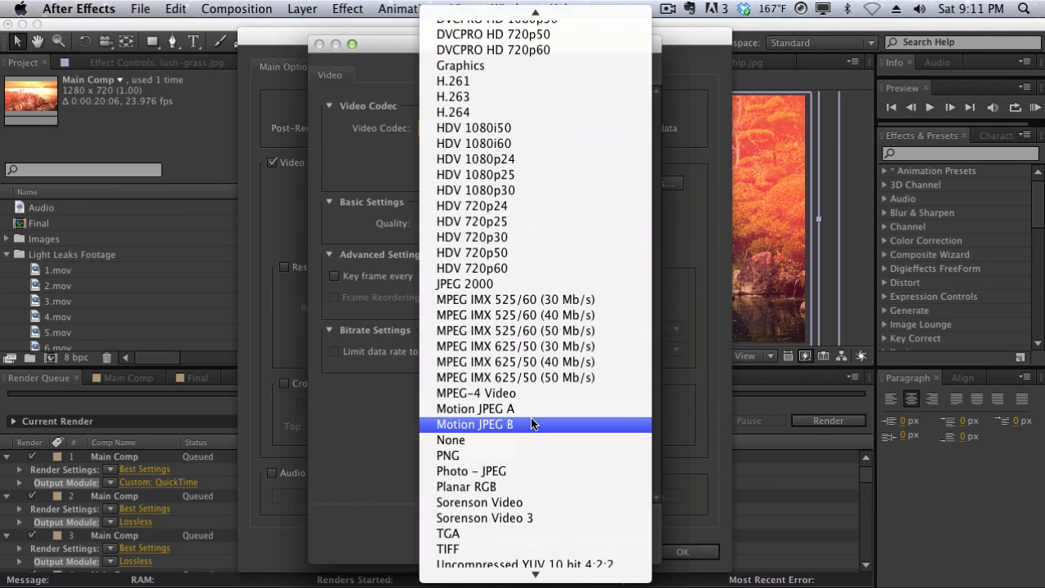
left_click(471, 470)
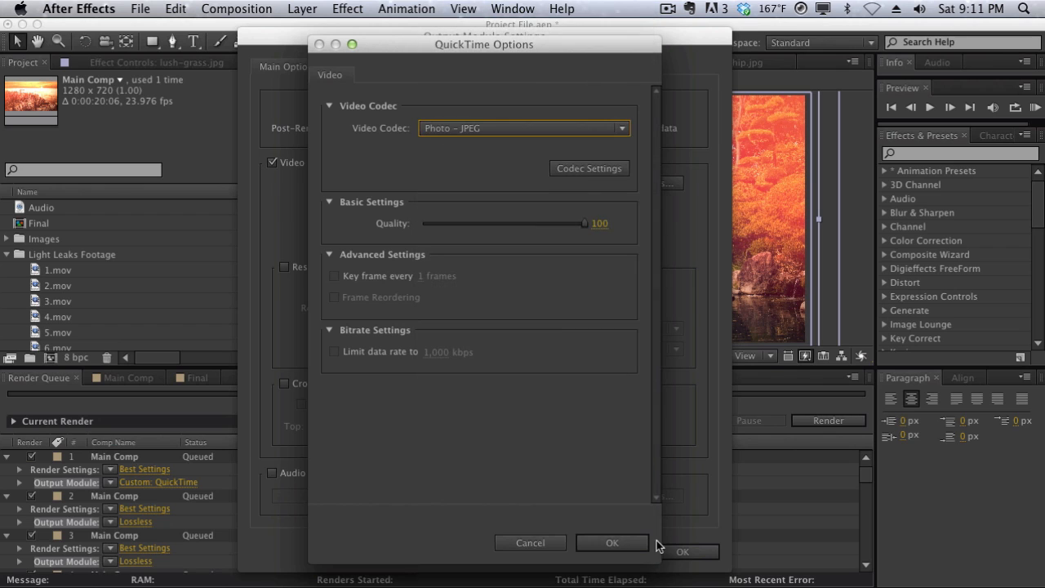
left_click(612, 542)
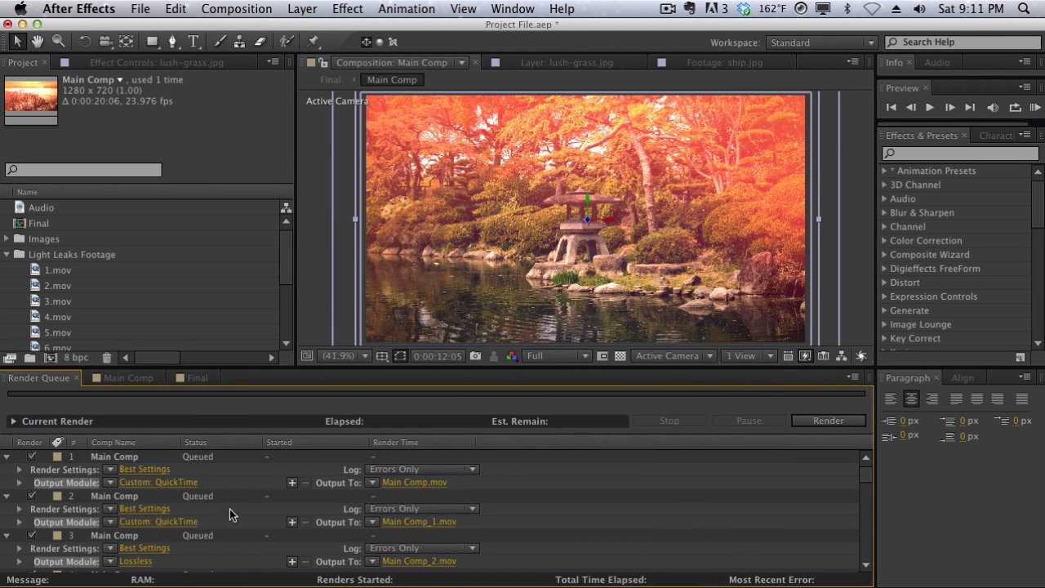
mouse_move(80, 488)
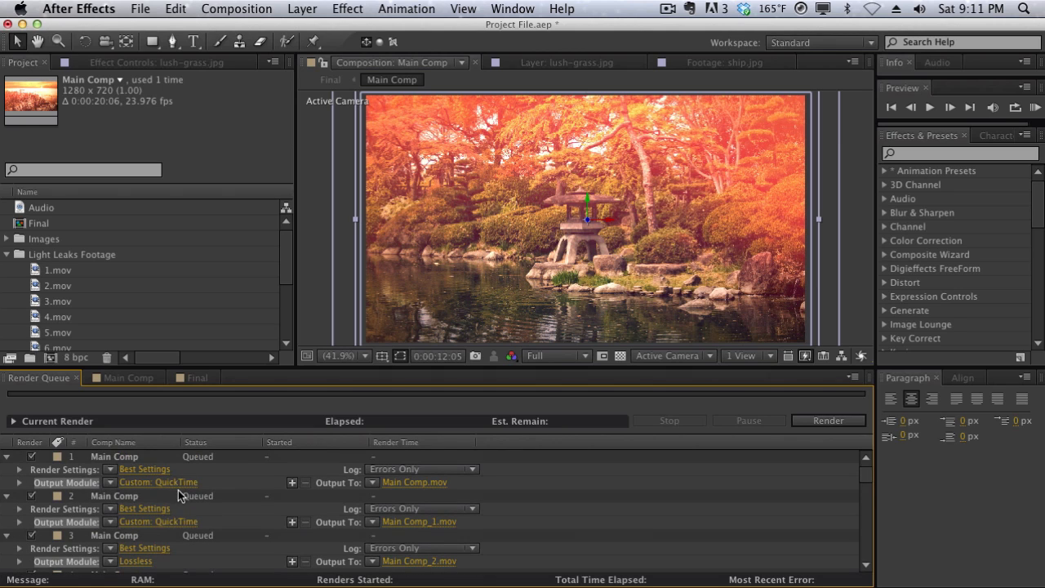
scroll("down", 3)
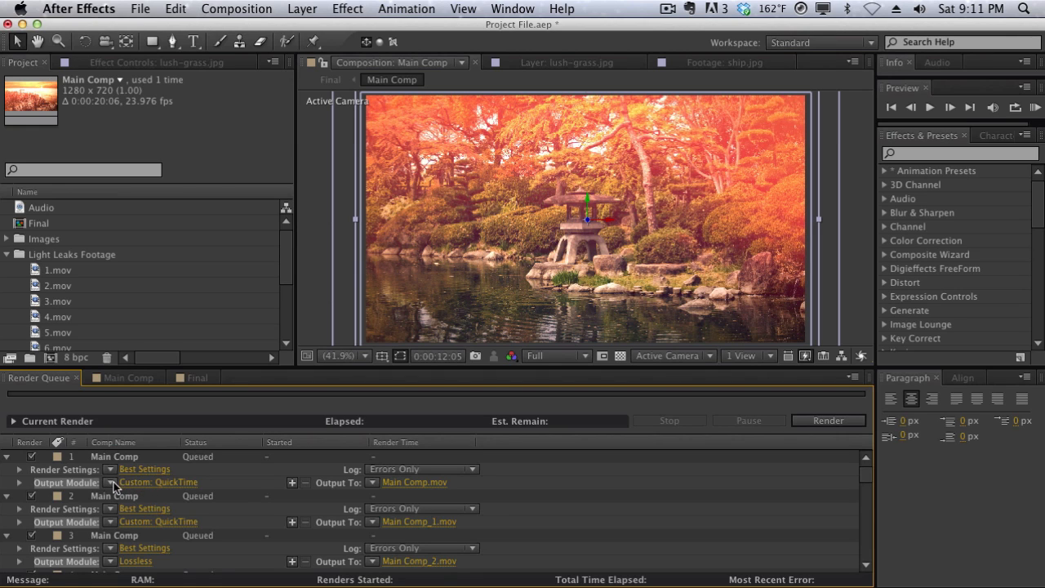
left_click(135, 561)
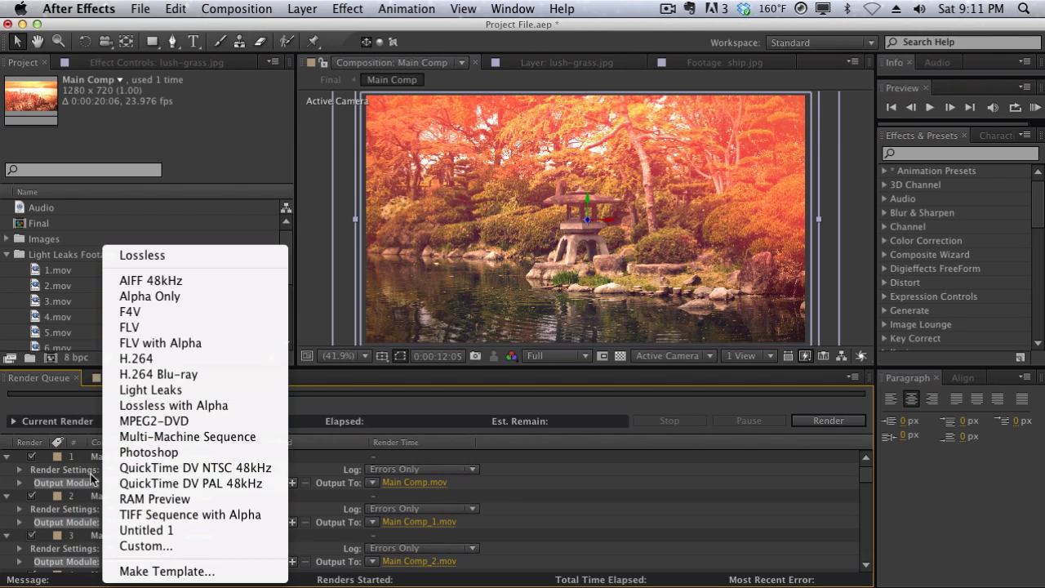
left_click(145, 545)
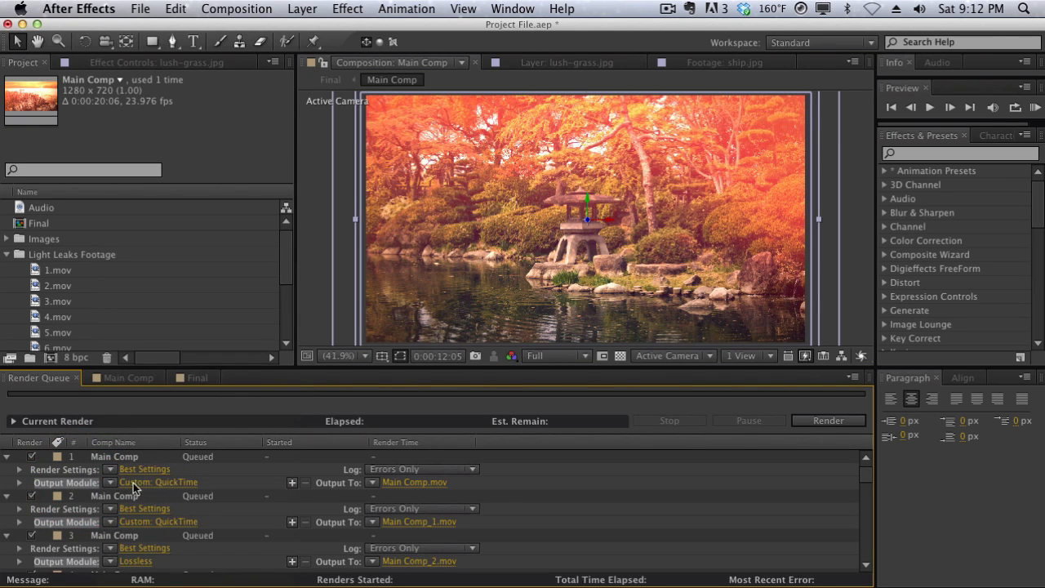
mouse_move(172, 488)
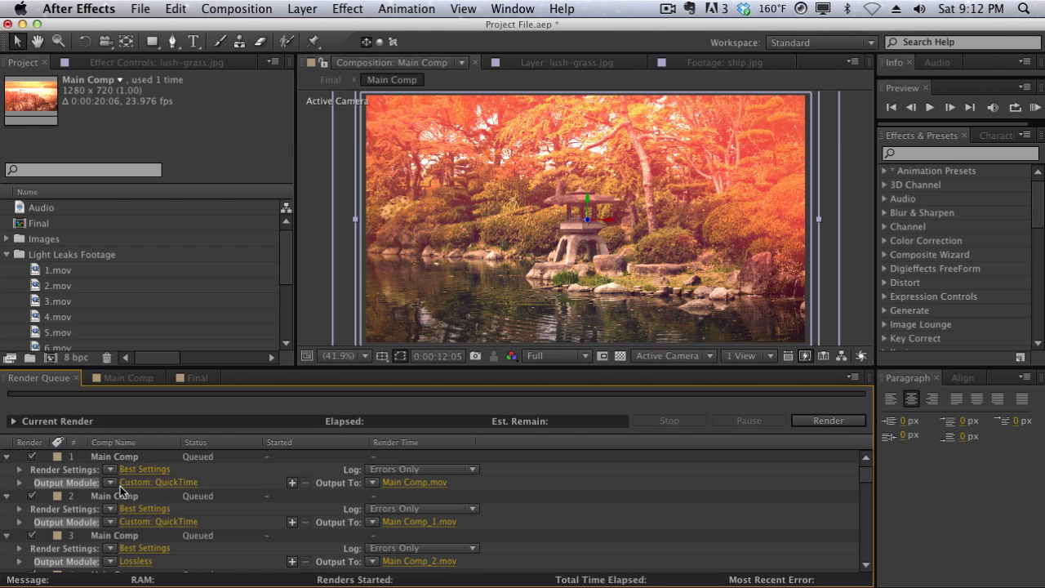
mouse_move(229, 481)
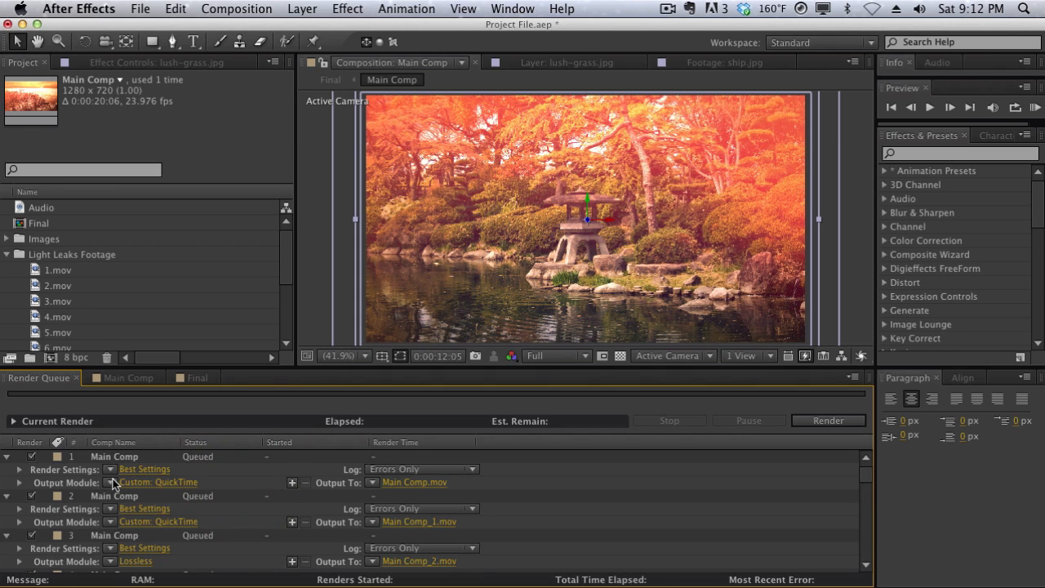
Start a new custom output module template named 'Custom Template'.
left_click(137, 561)
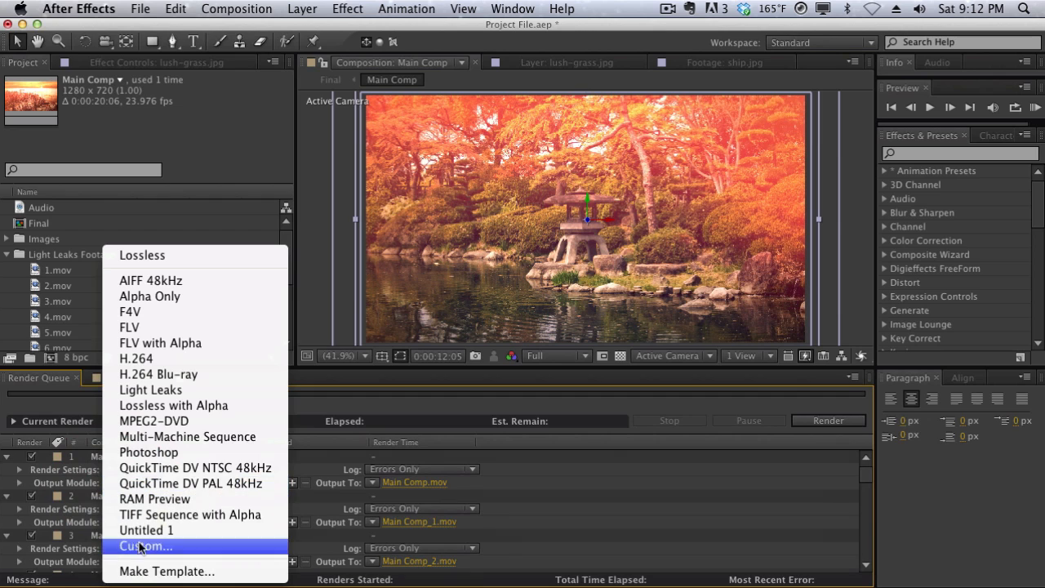
left_click(144, 546)
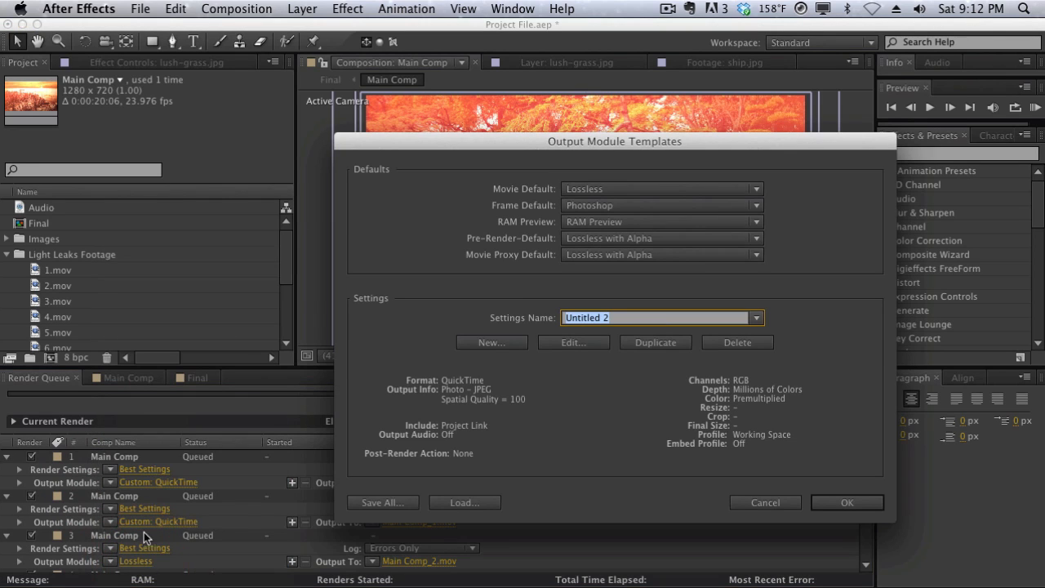
mouse_move(494, 325)
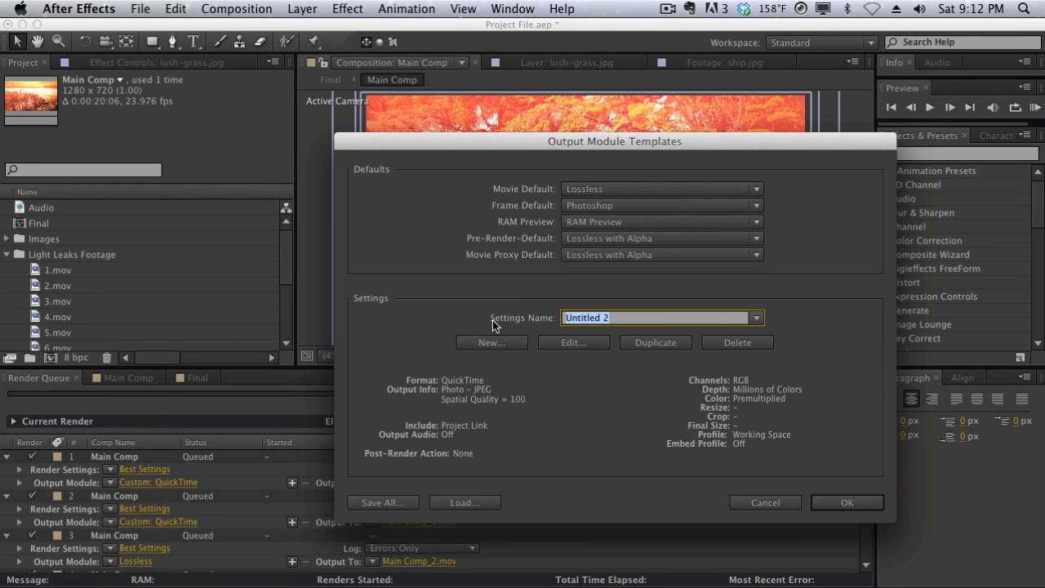
type("Custom Template")
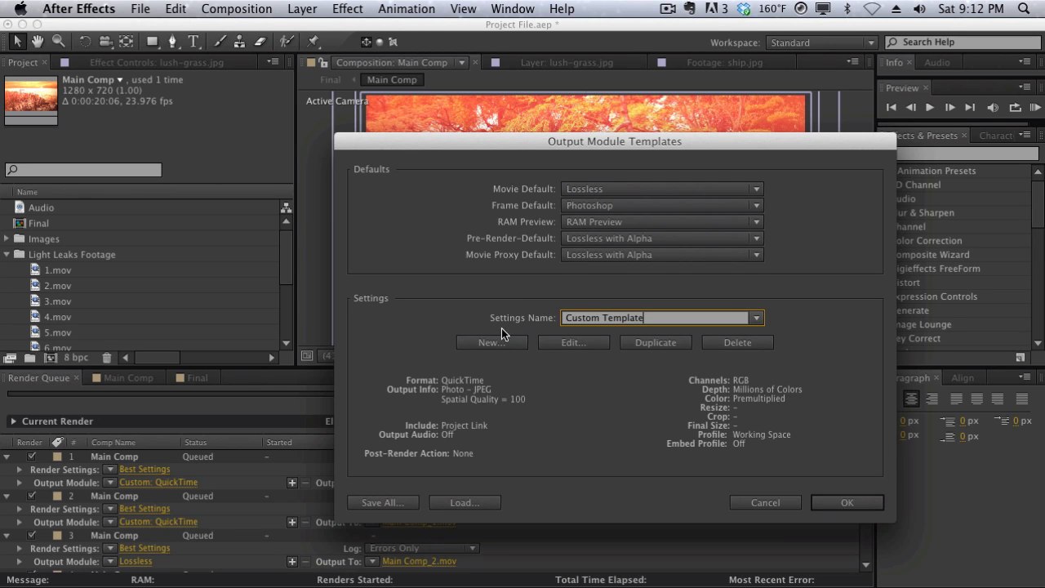
mouse_move(655, 342)
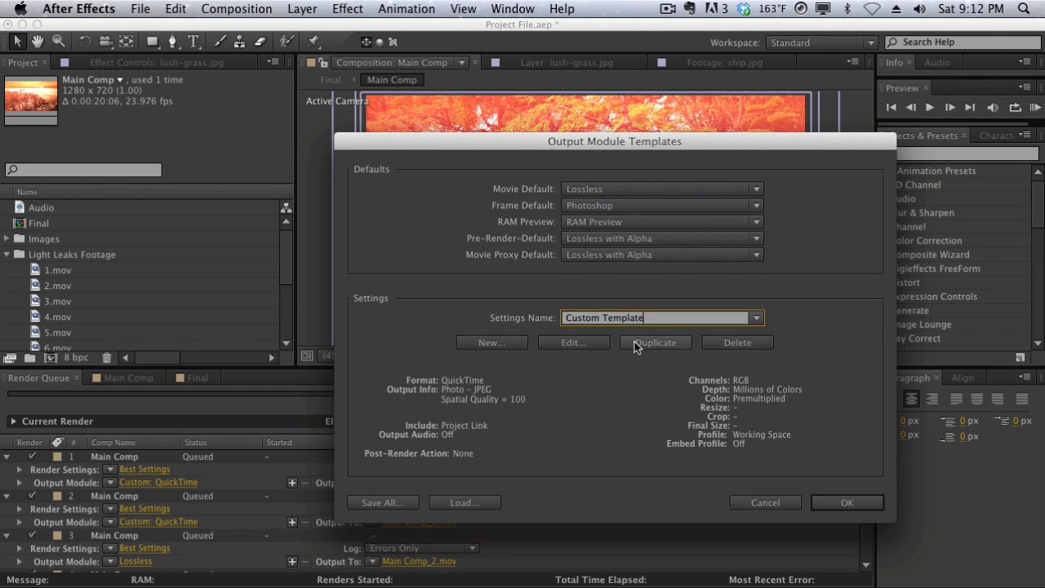
Give the template QuickTime Photo-JPEG at quality 92 and save it.
left_click(574, 342)
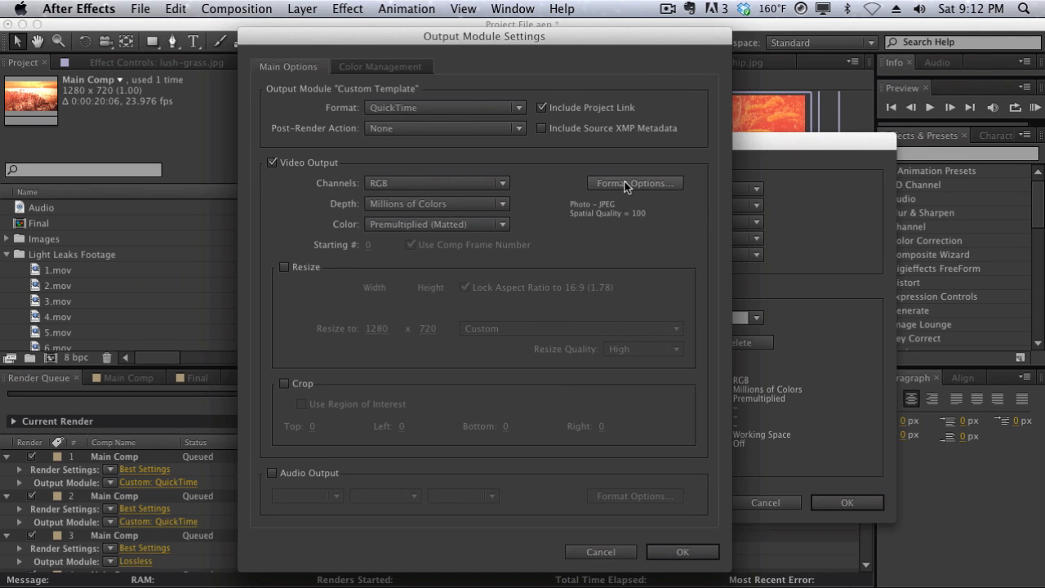
left_click(634, 182)
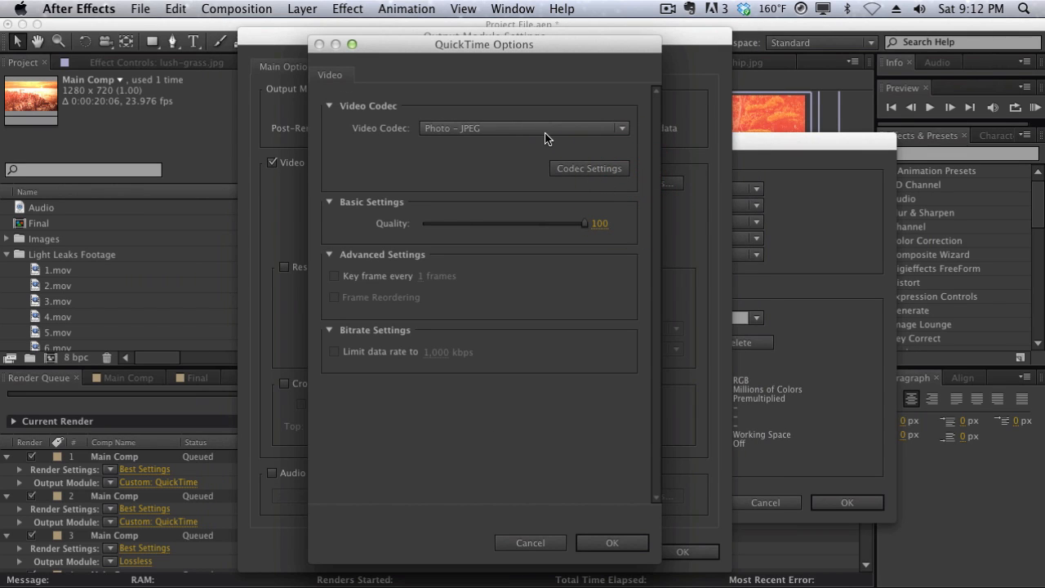
mouse_move(599, 227)
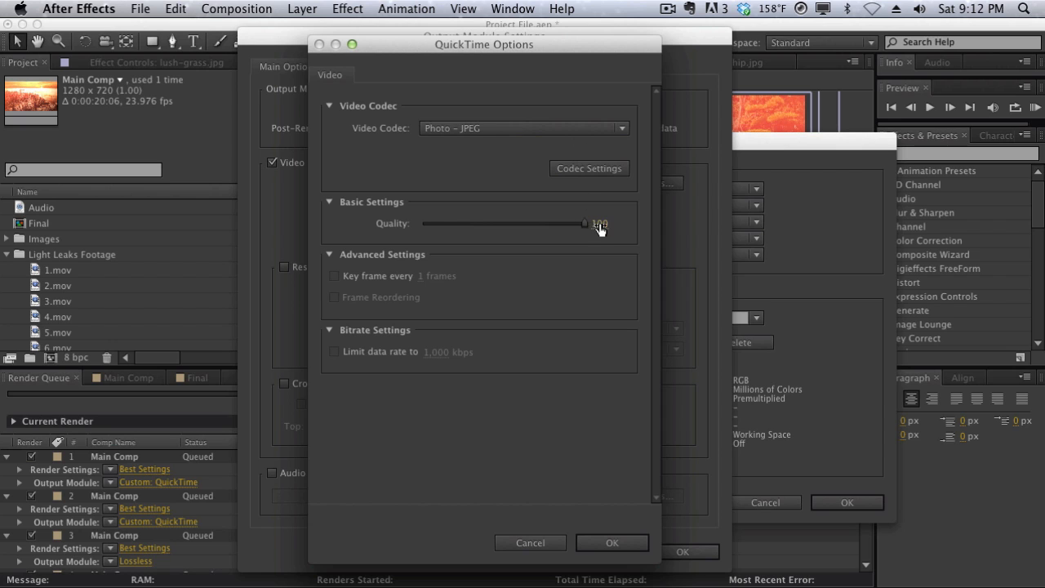
left_click(612, 543)
type("Custom Template")
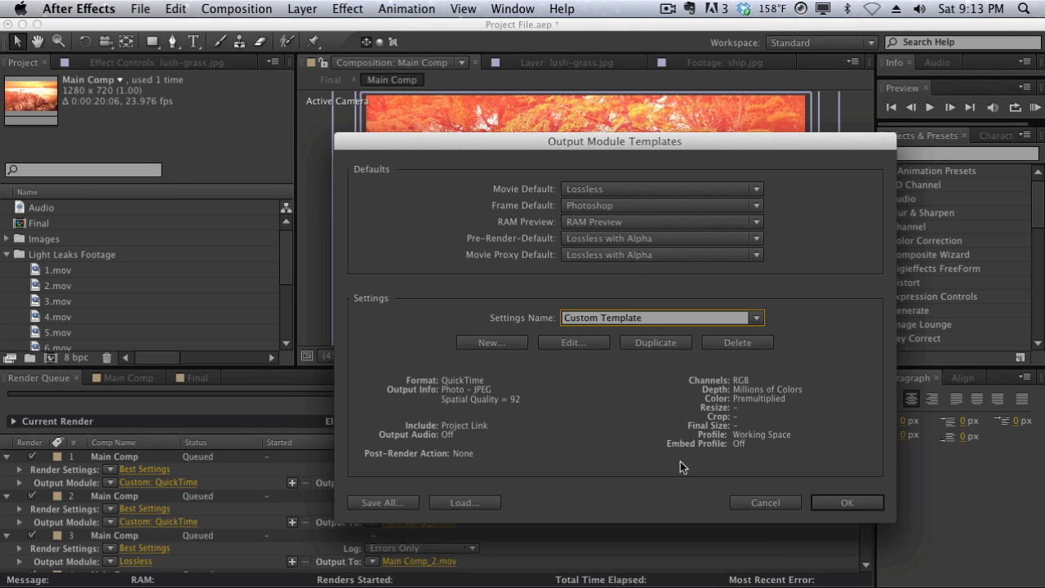
left_click(846, 502)
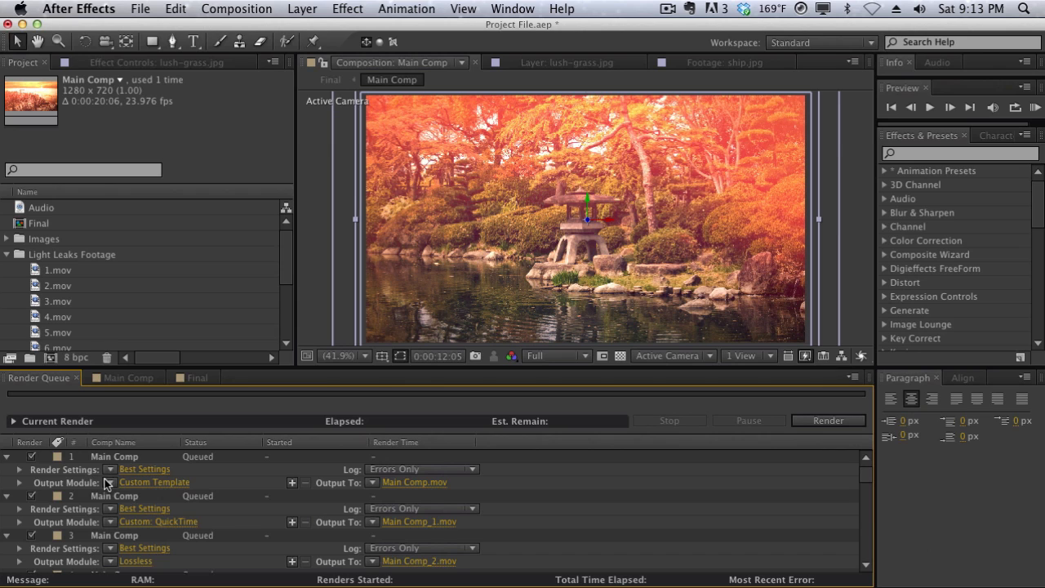
Apply the Custom Template output module to render items 4, 5 and 6.
scroll("down", 3)
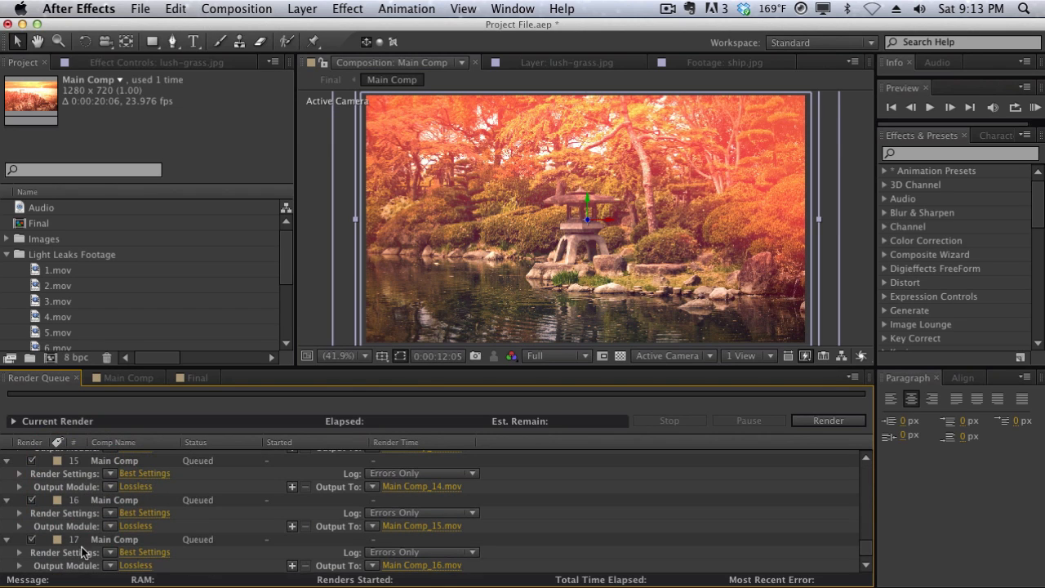
scroll("up", 3)
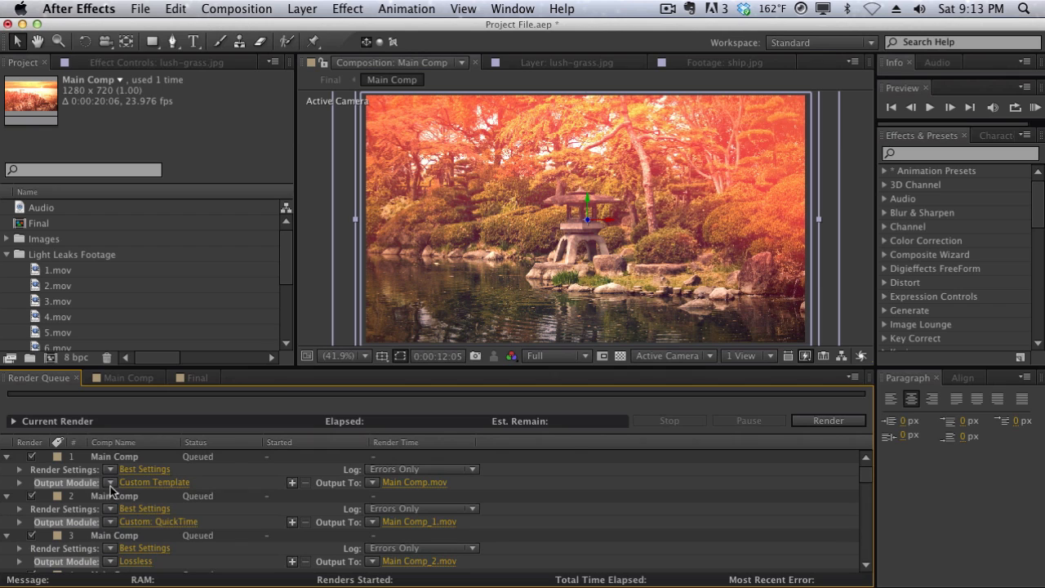
left_click(135, 560)
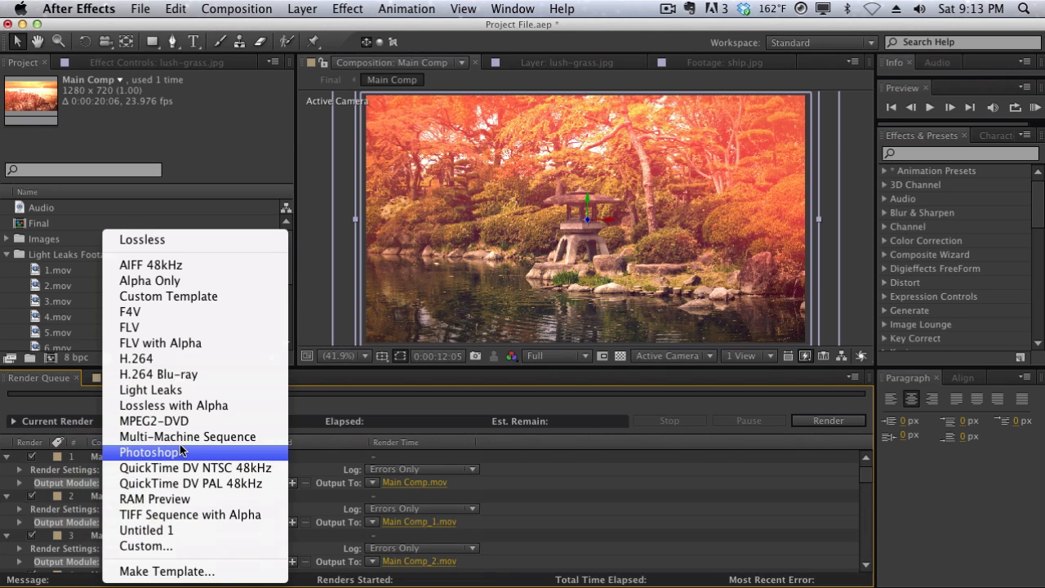
mouse_move(151, 265)
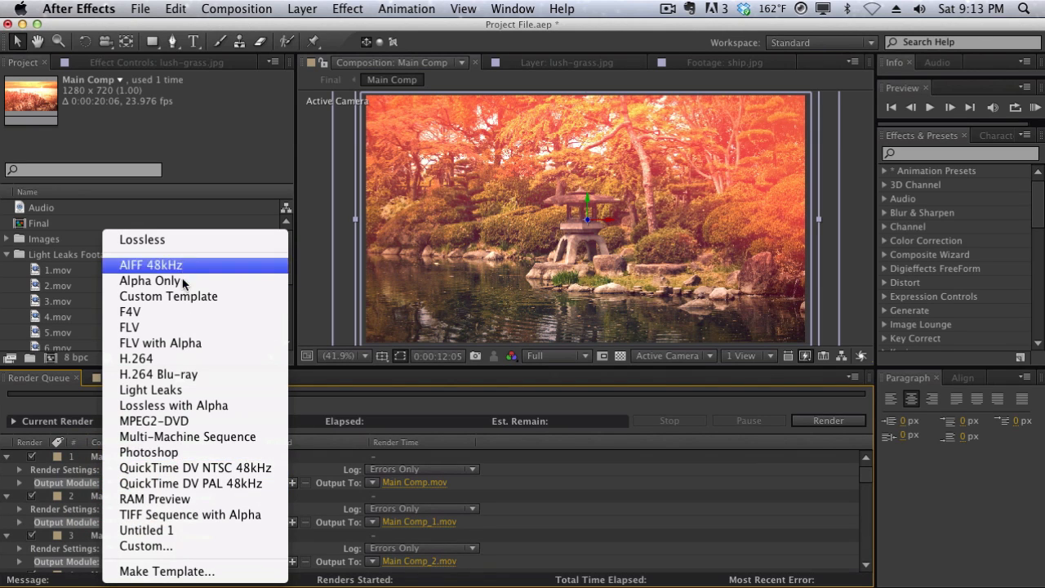
mouse_move(168, 296)
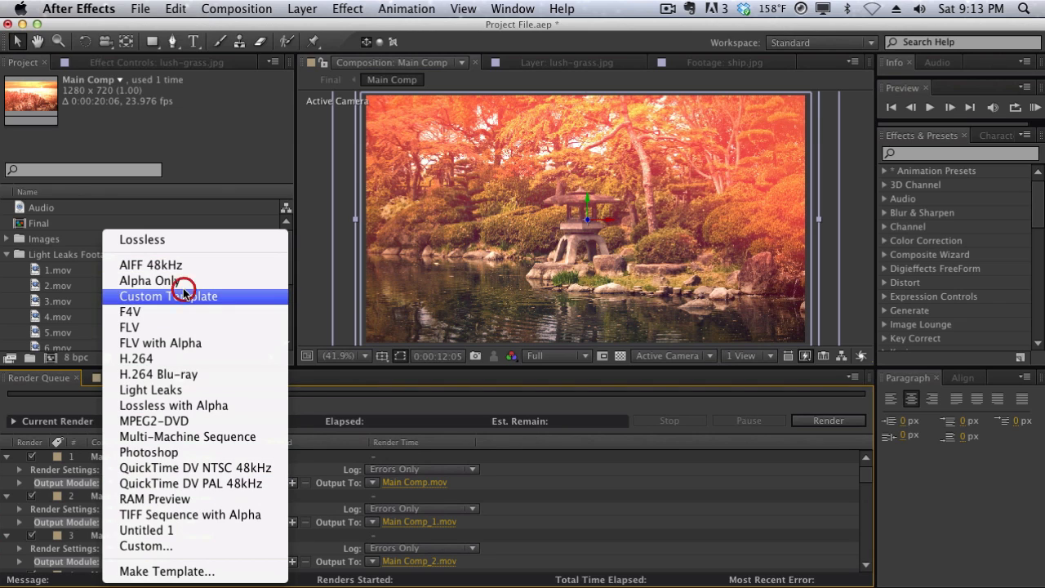
left_click(168, 296)
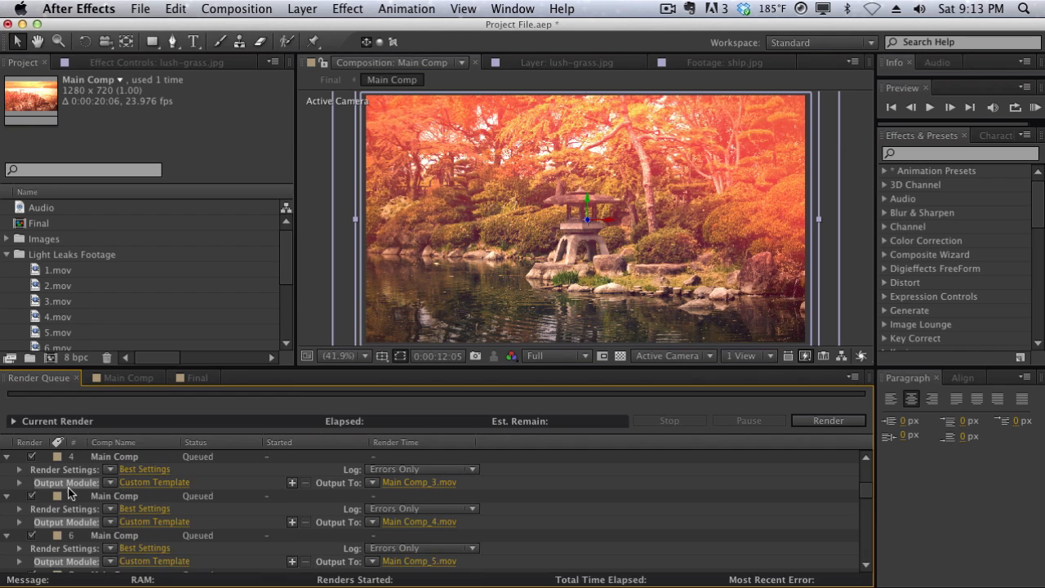
scroll("down", 3)
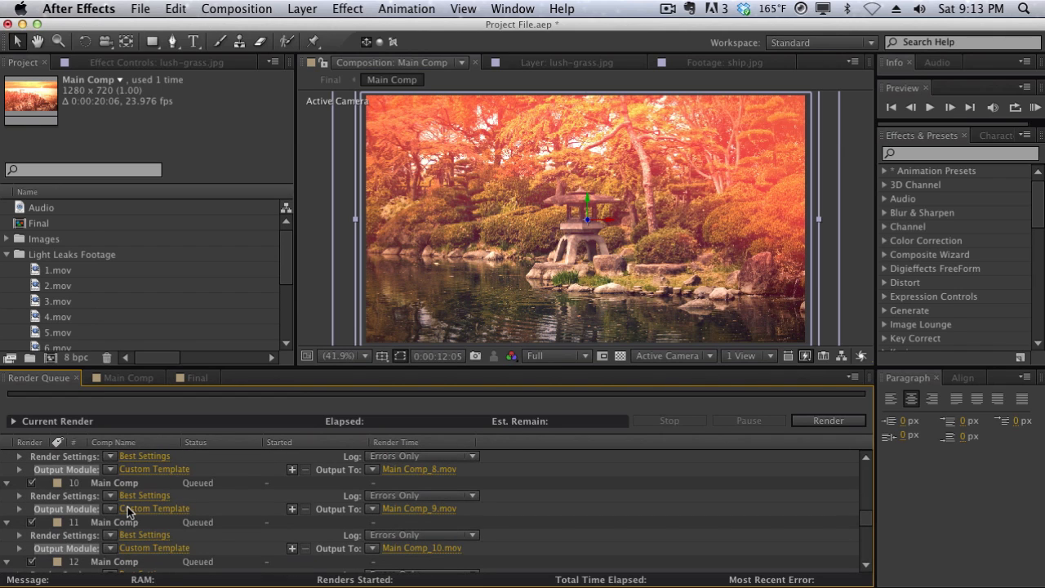
scroll("down", 3)
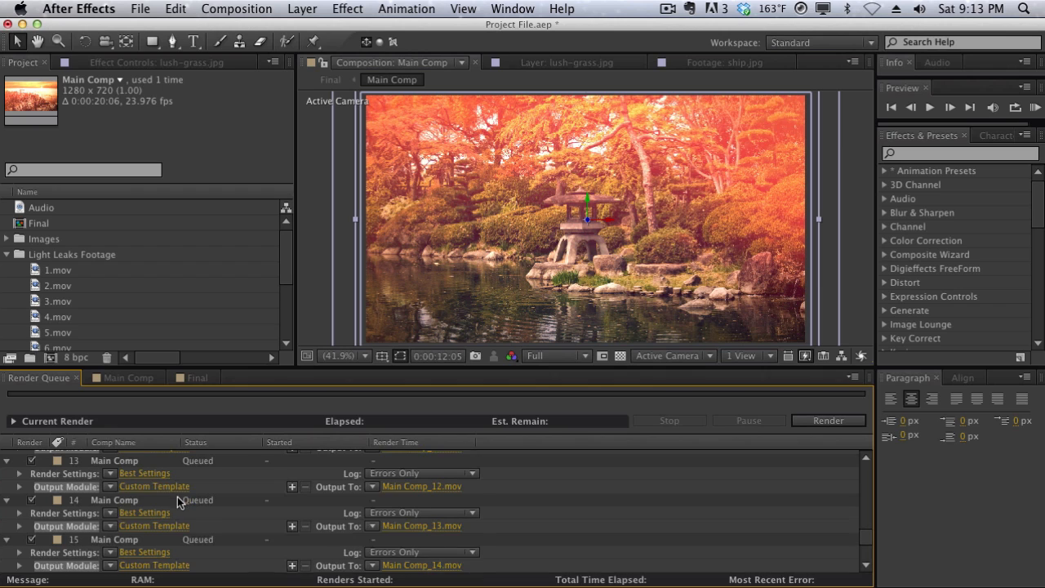
scroll("up", 3)
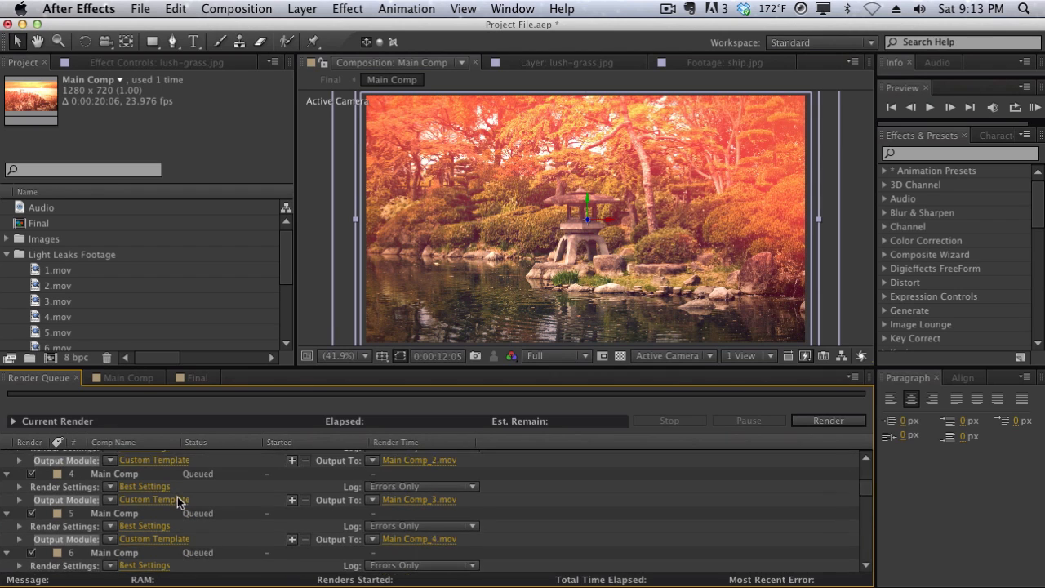
scroll("up", 3)
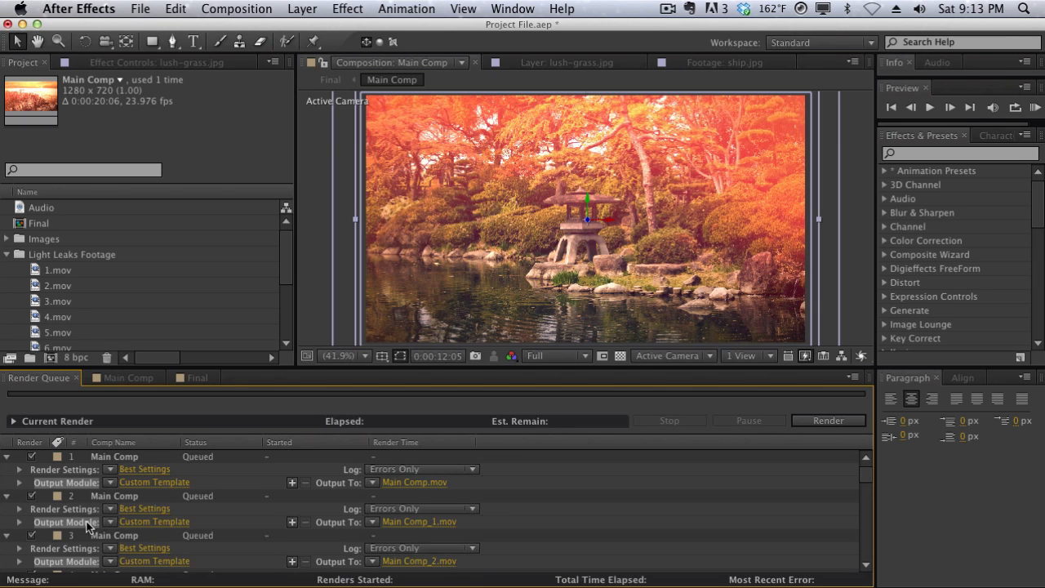
mouse_move(82, 488)
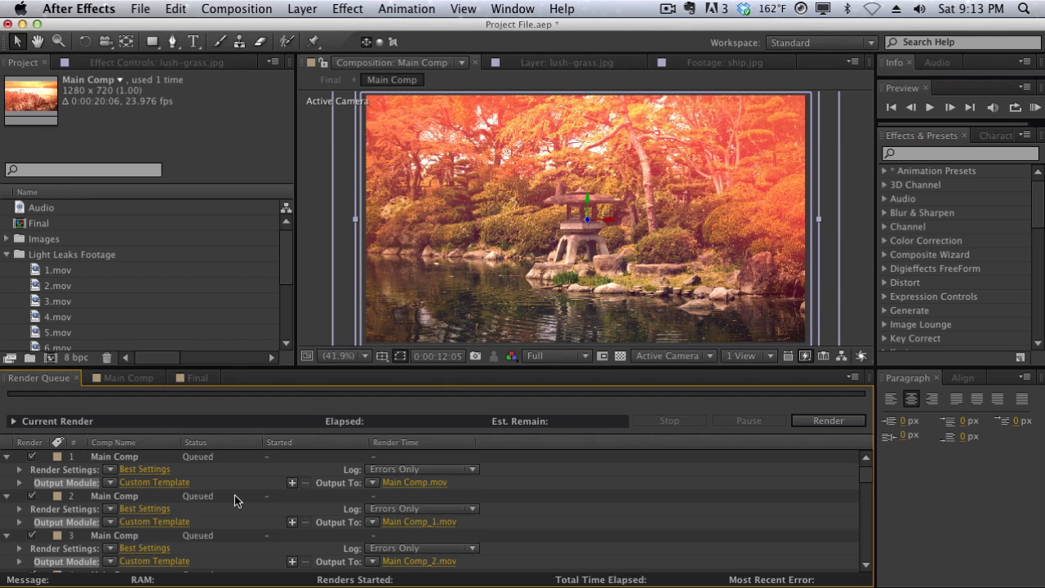
mouse_move(135, 457)
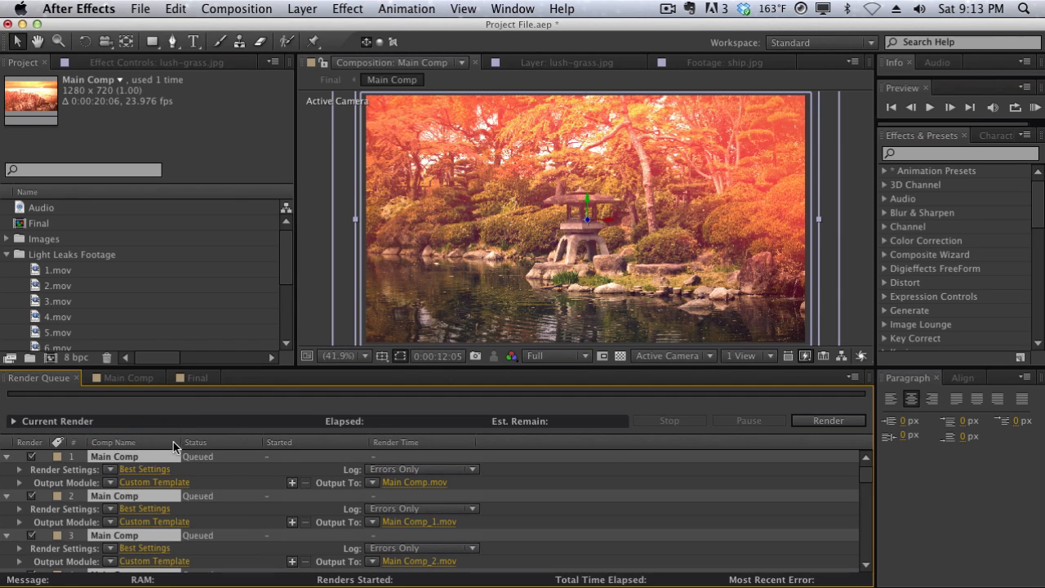
mouse_move(230, 478)
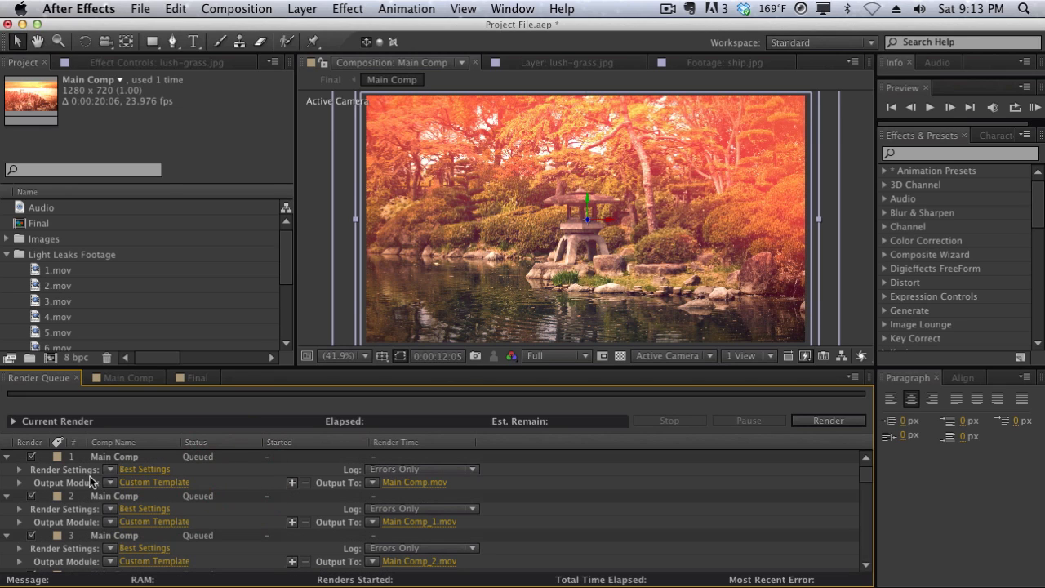
mouse_move(82, 494)
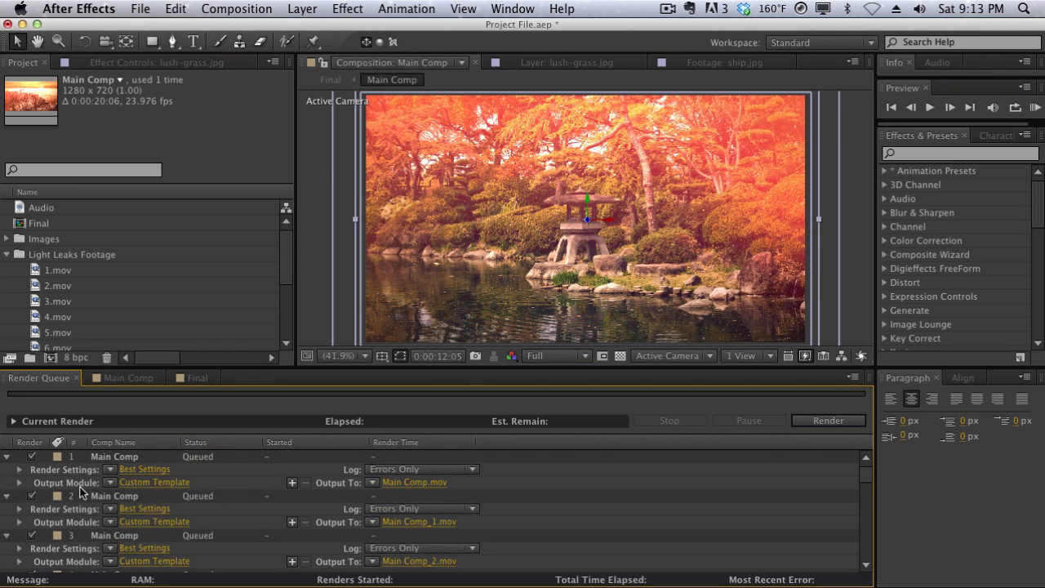
mouse_move(179, 487)
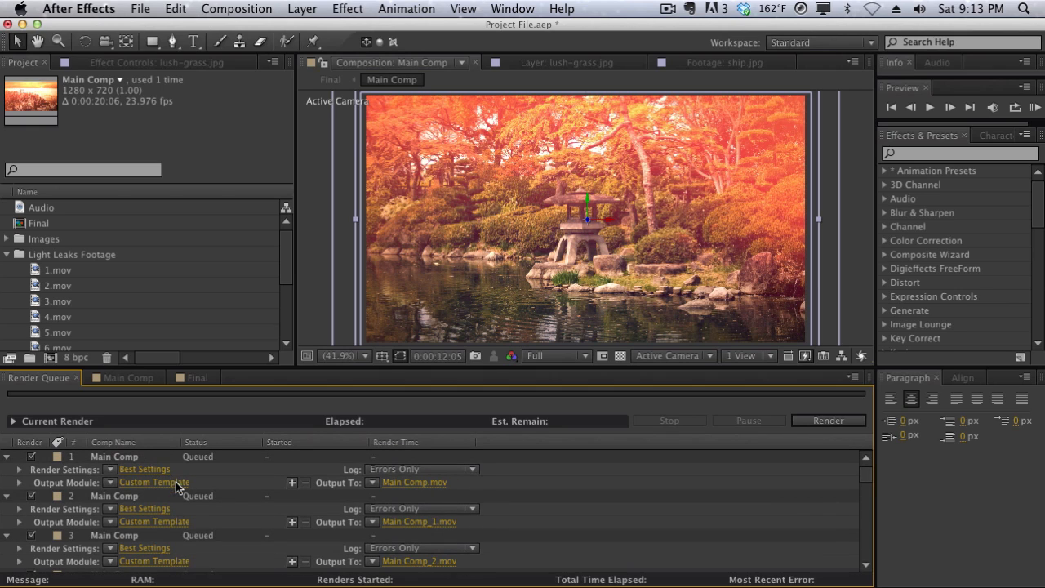